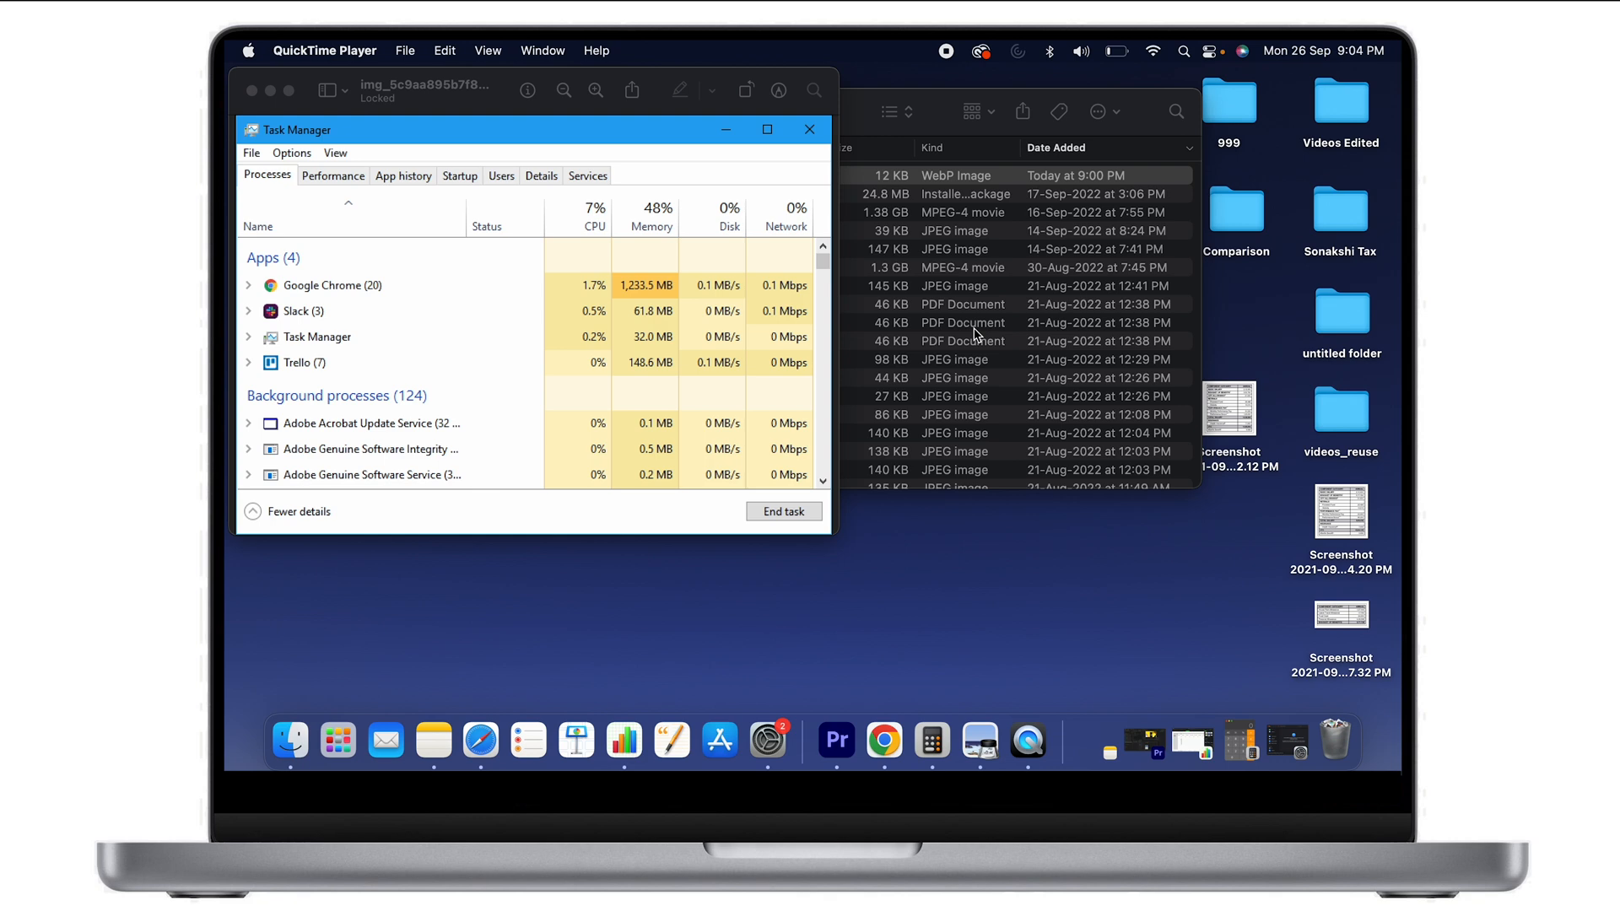
{"action": "mouse_move", "coordinate": [933, 579]}
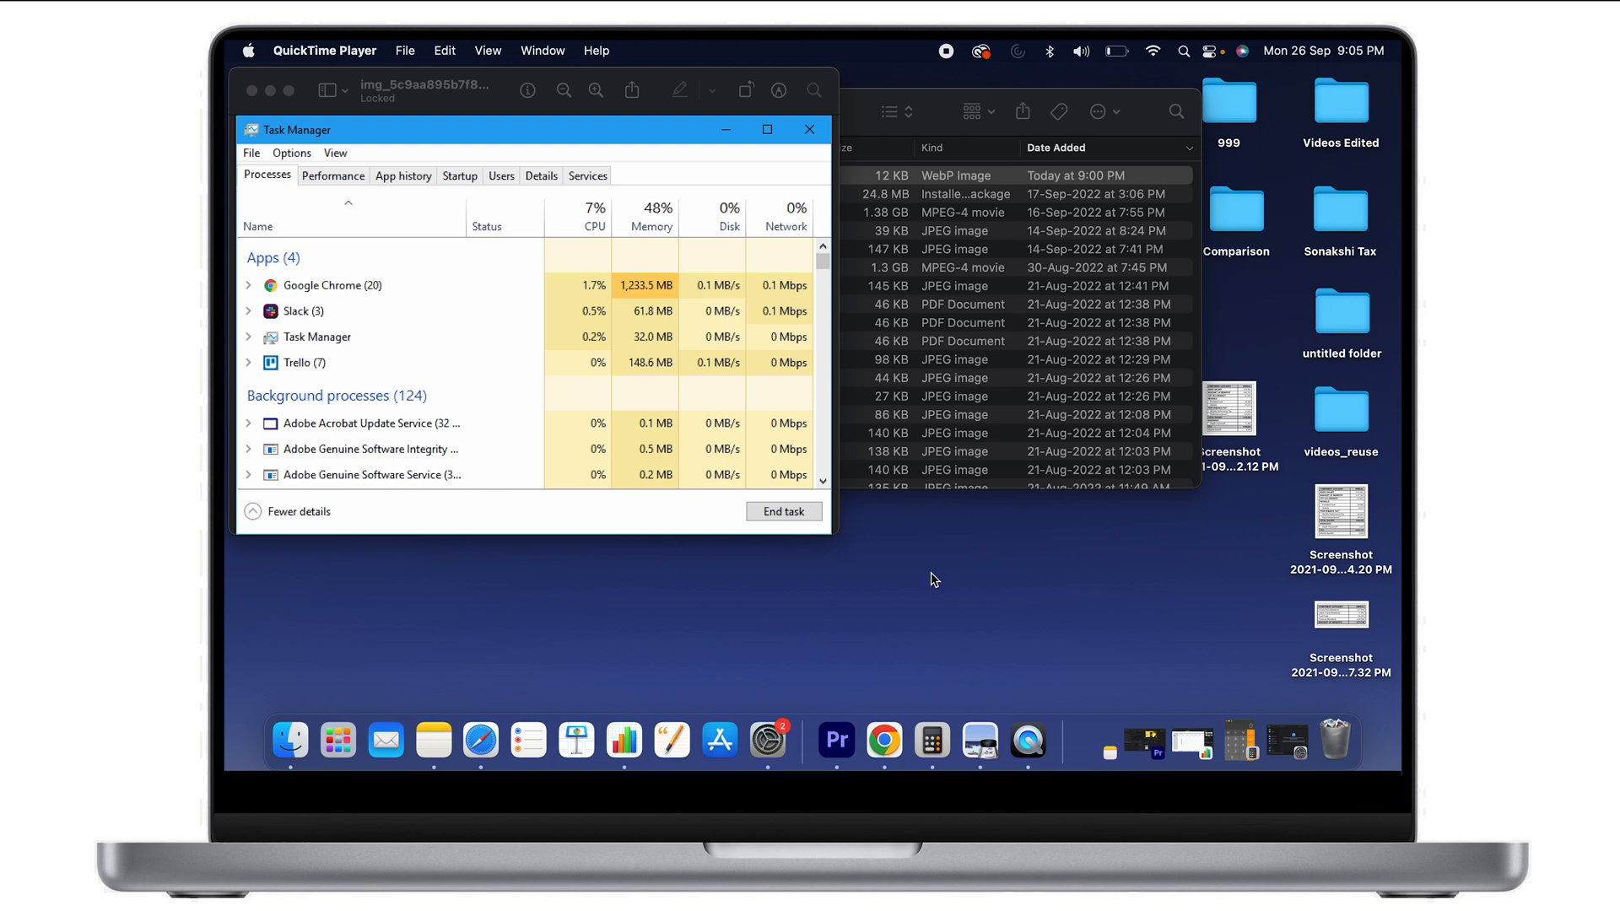
{"action": "mouse_move", "coordinate": [432, 110]}
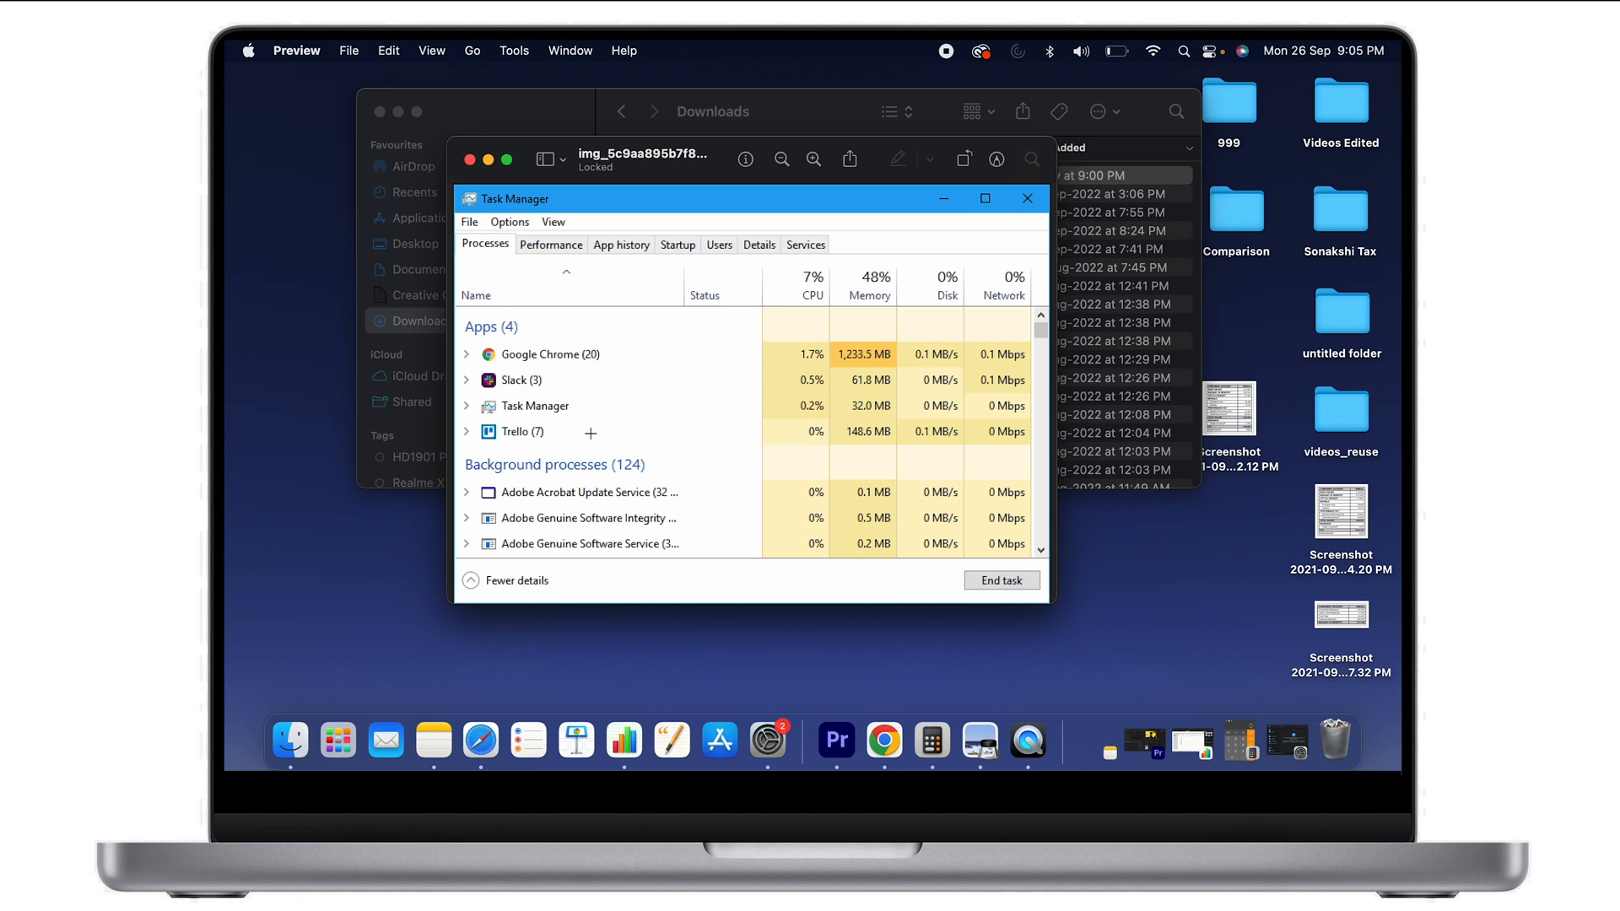
Step: Close the Preview screenshot with 'quick' typed, then close the Downloads folder window
{"action": "type", "text": "quick"}
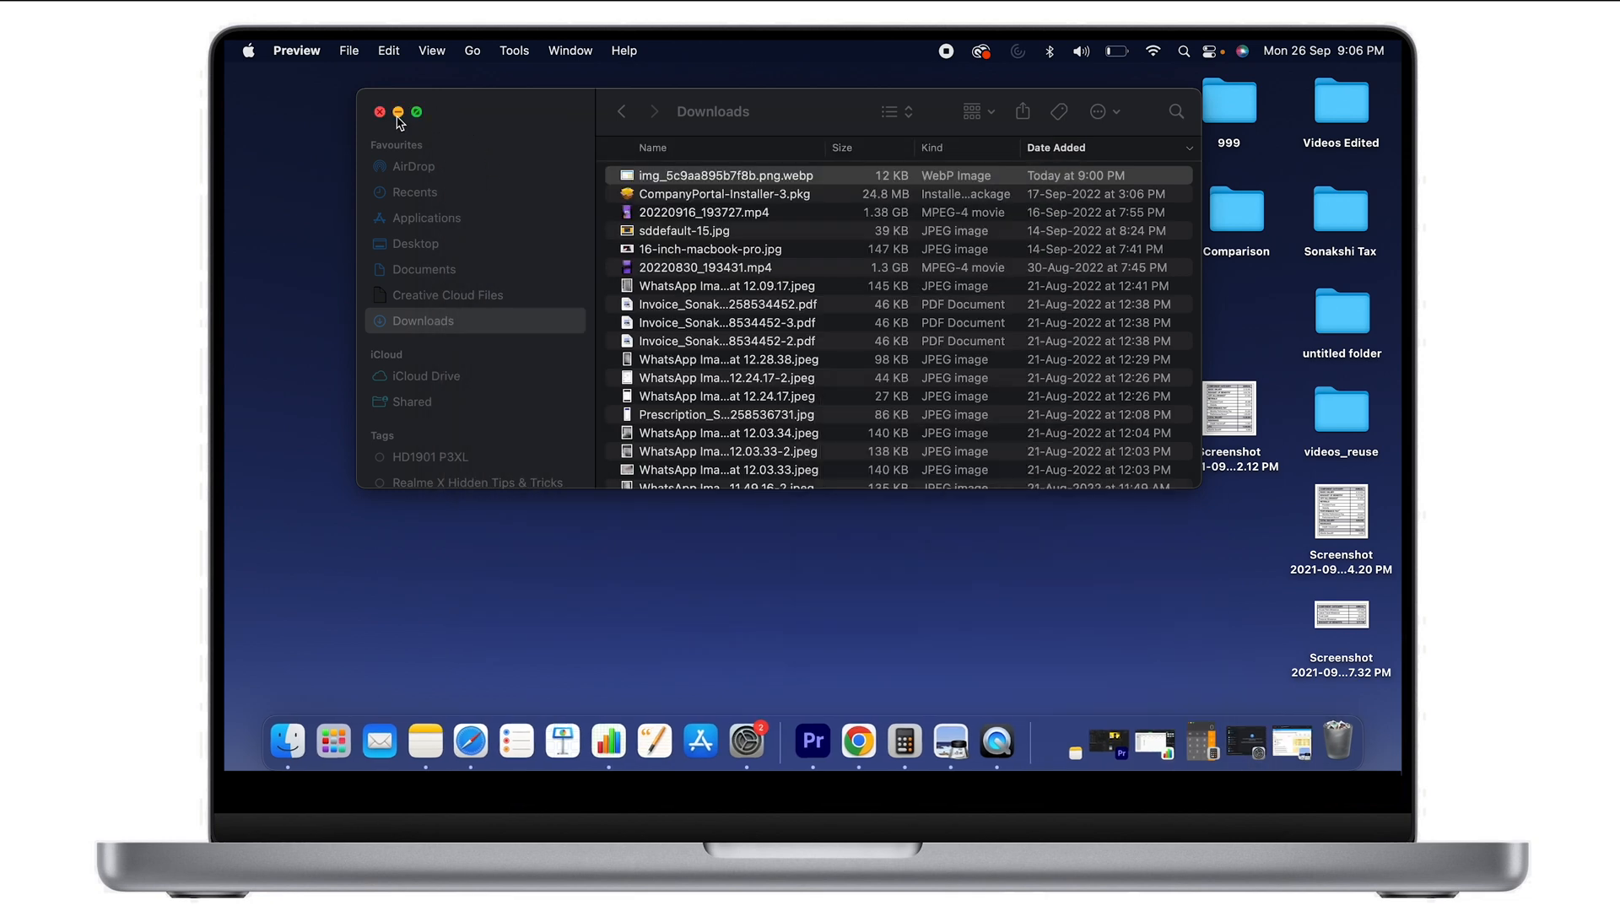
{"action": "left_click", "coordinate": [379, 111]}
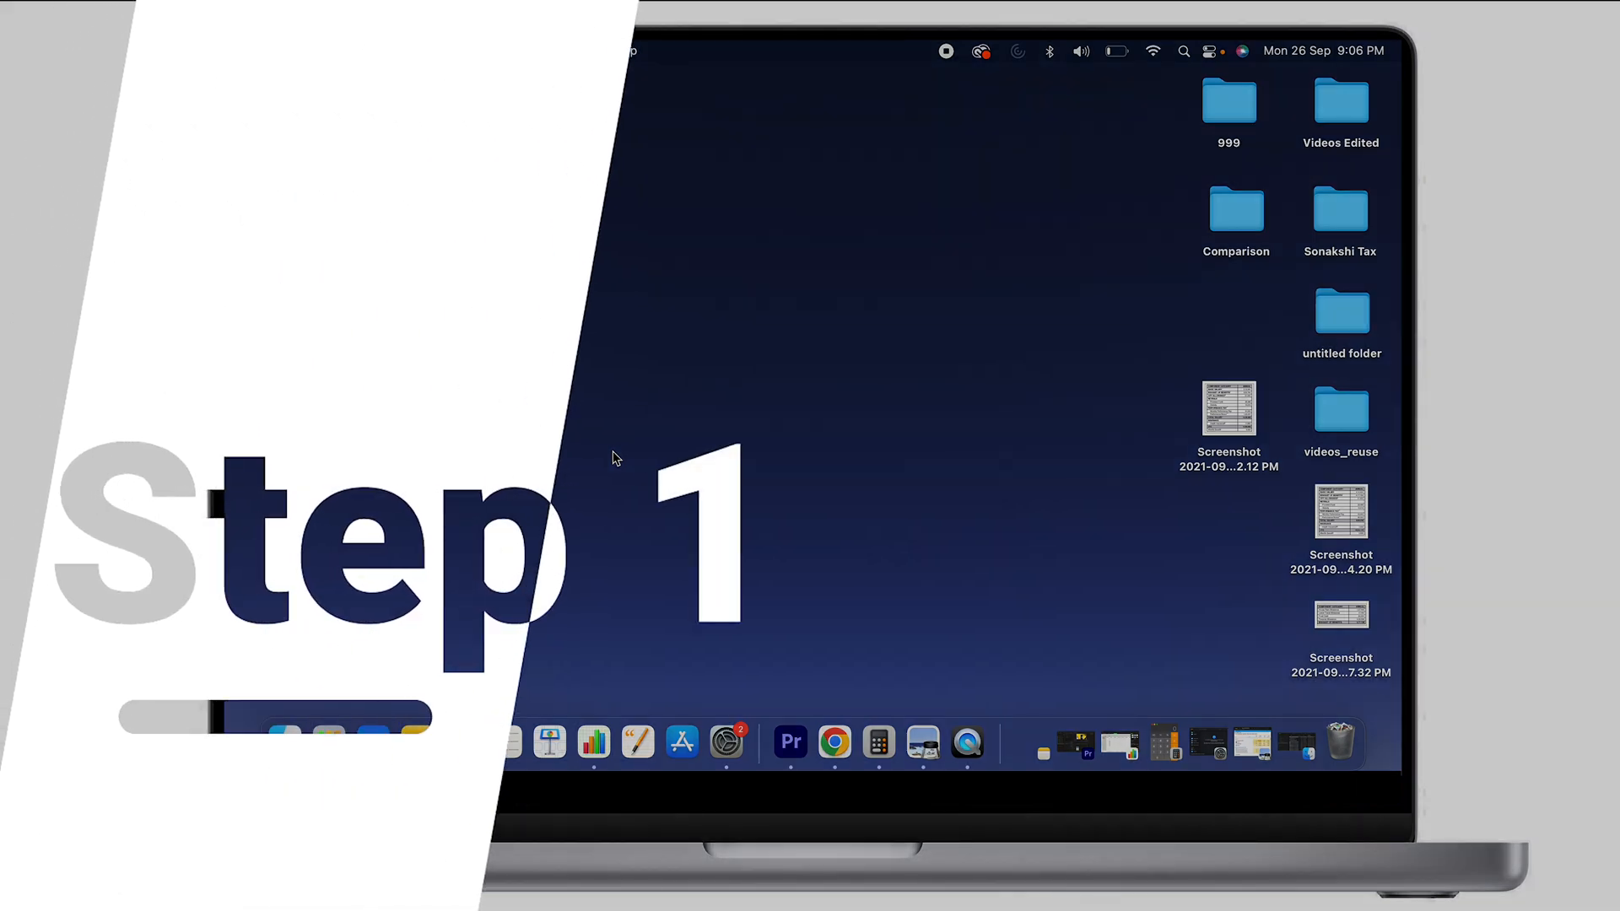
{"action": "mouse_move", "coordinate": [759, 506]}
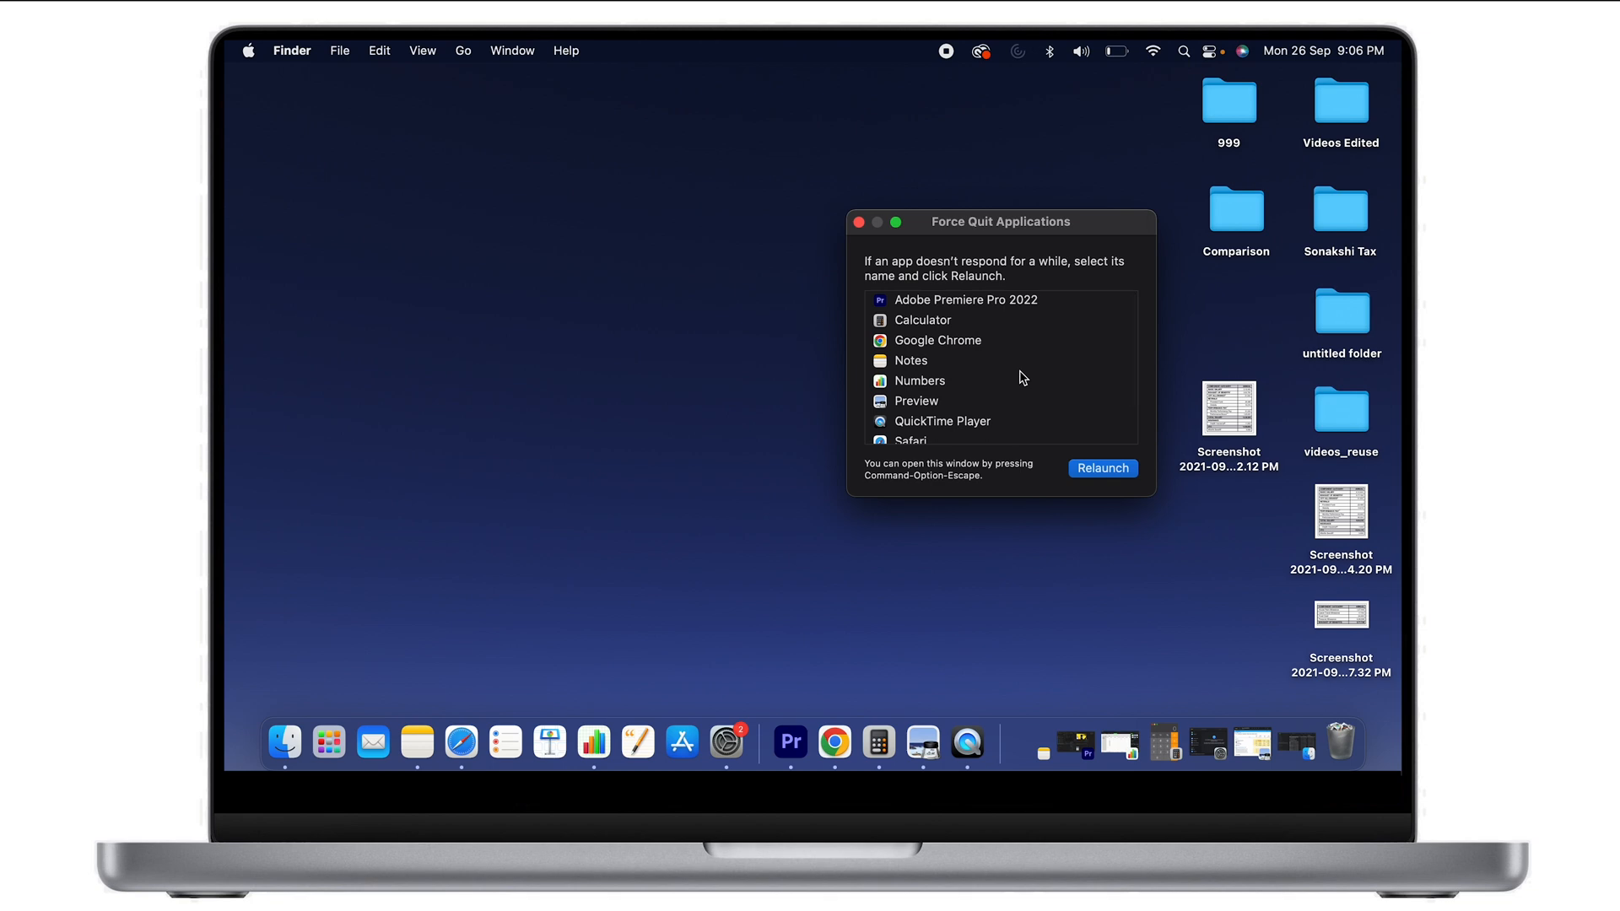
{"action": "mouse_move", "coordinate": [1006, 317]}
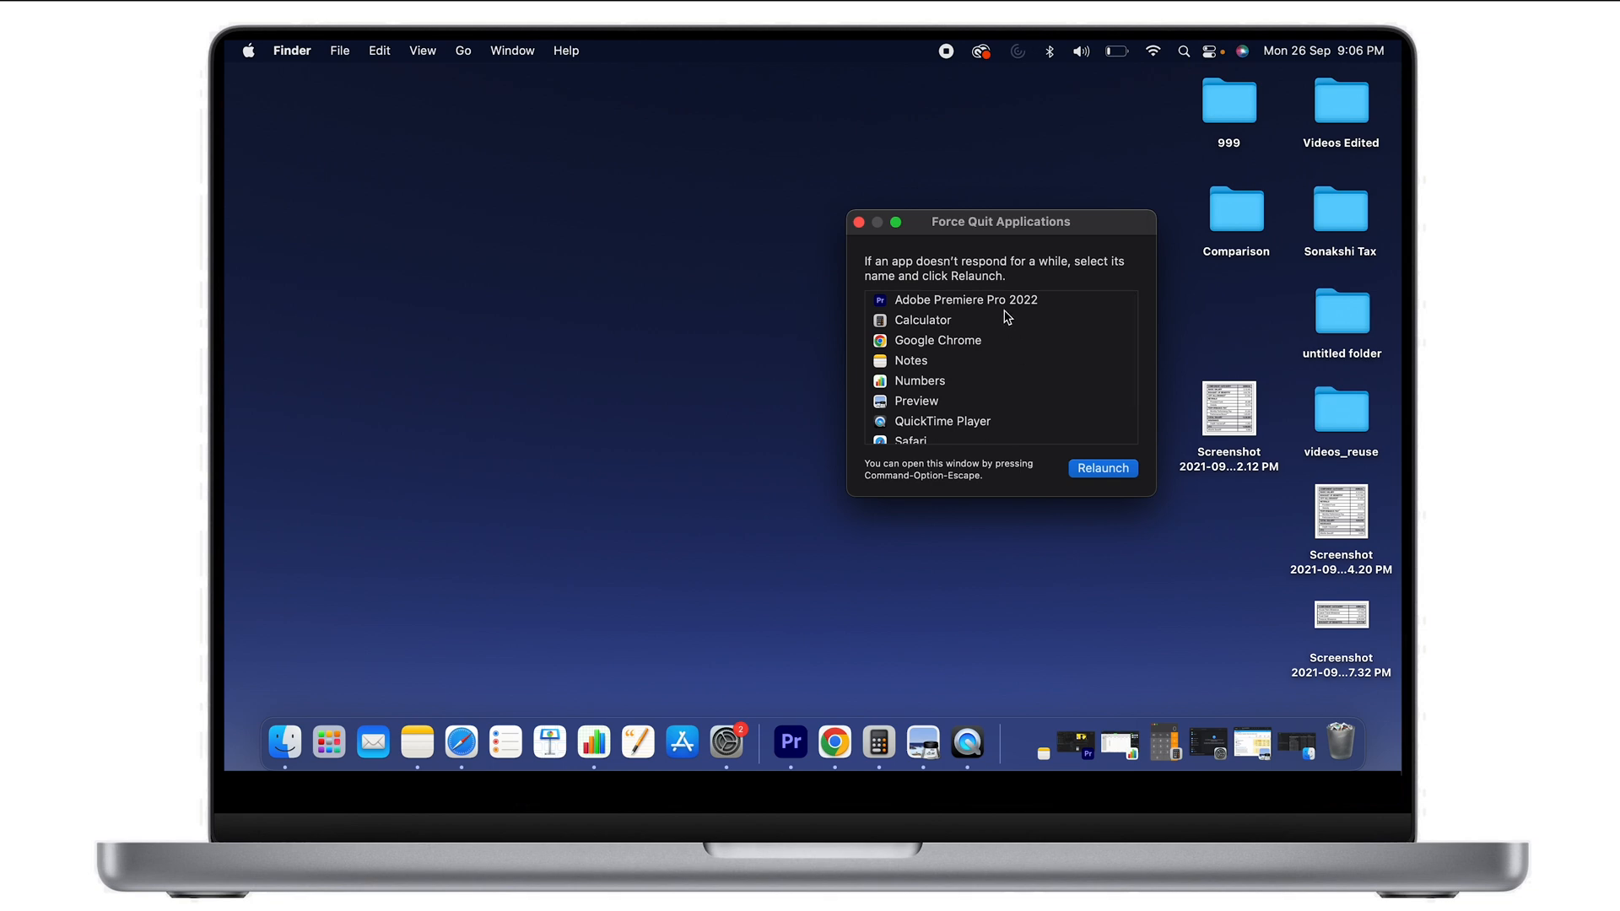
{"action": "scroll", "scroll_direction": "down", "scroll_amount": 3}
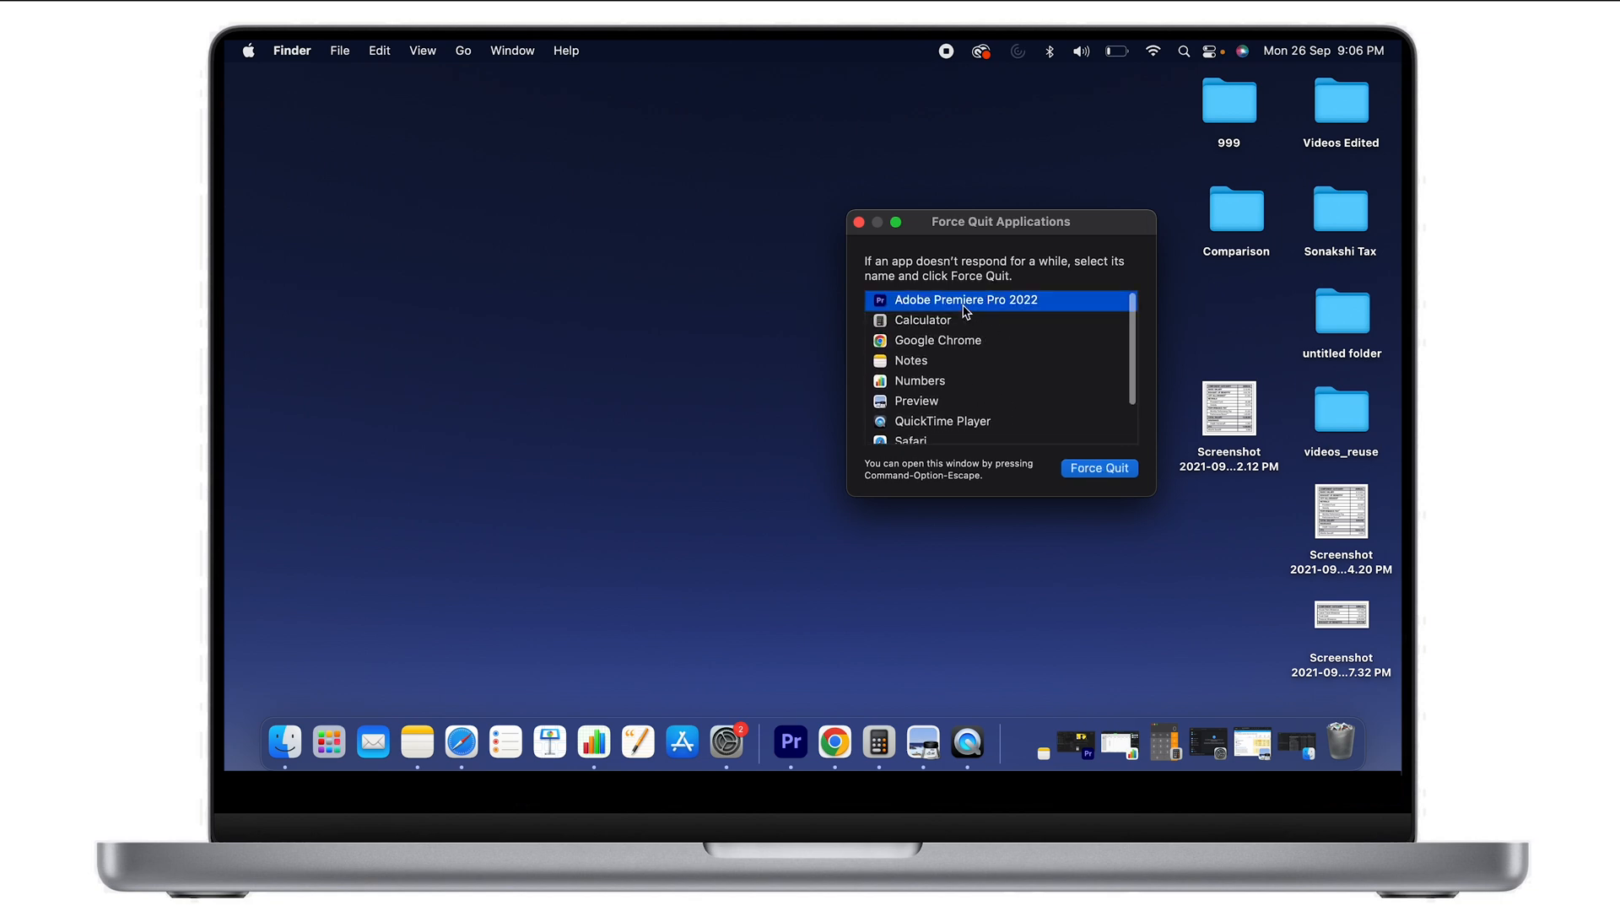
{"action": "mouse_move", "coordinate": [1118, 486]}
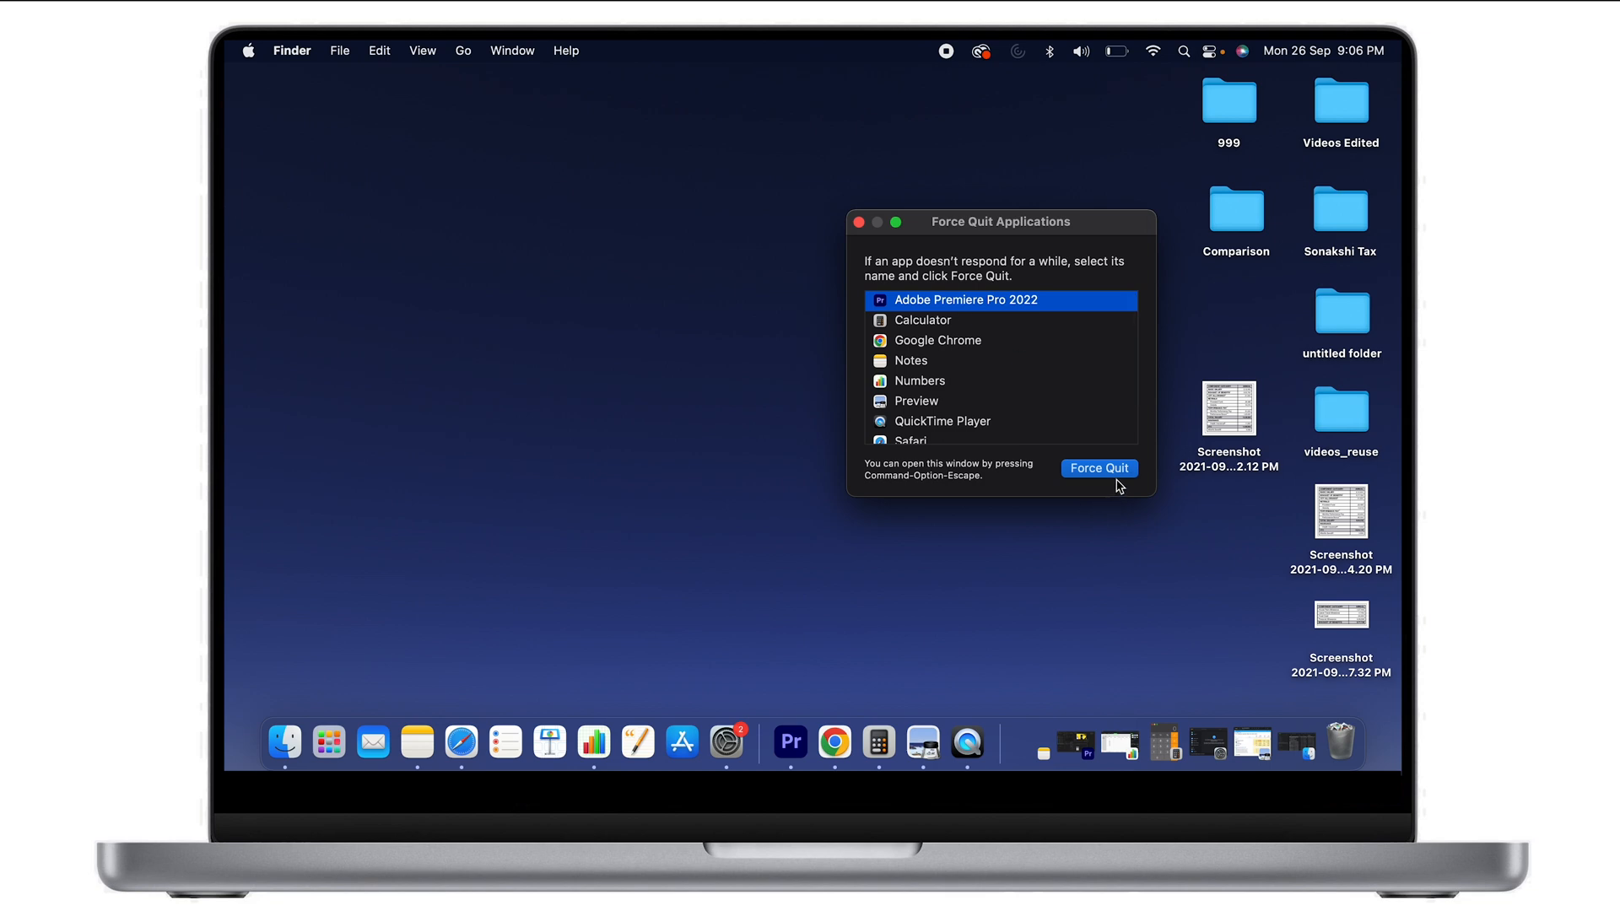
{"action": "mouse_move", "coordinate": [1031, 385]}
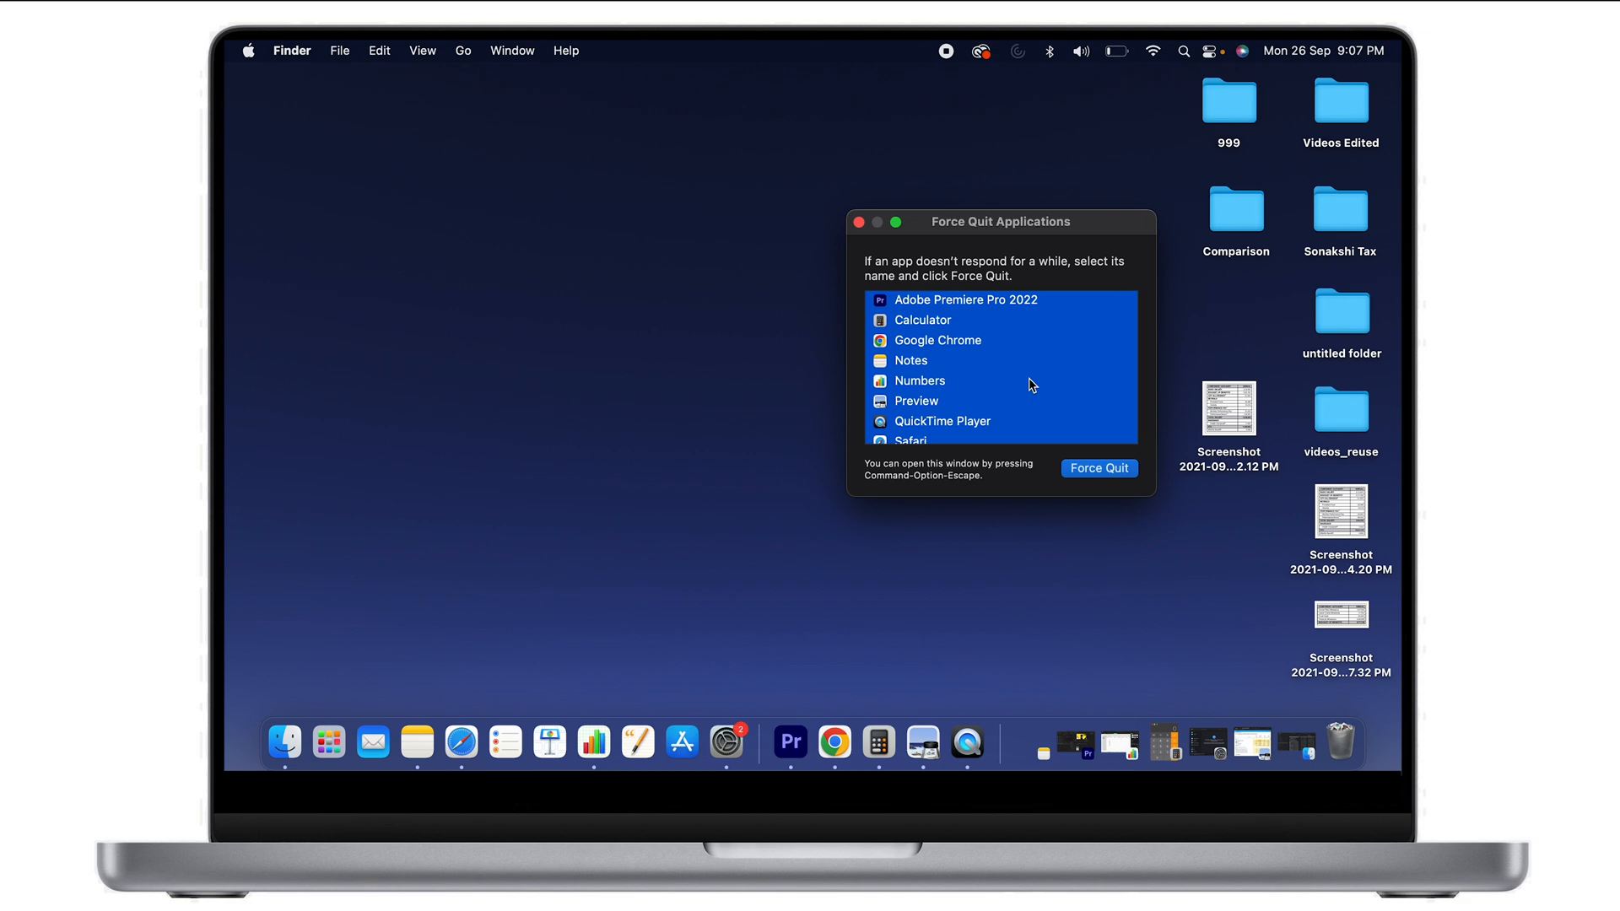
{"action": "mouse_move", "coordinate": [1108, 488]}
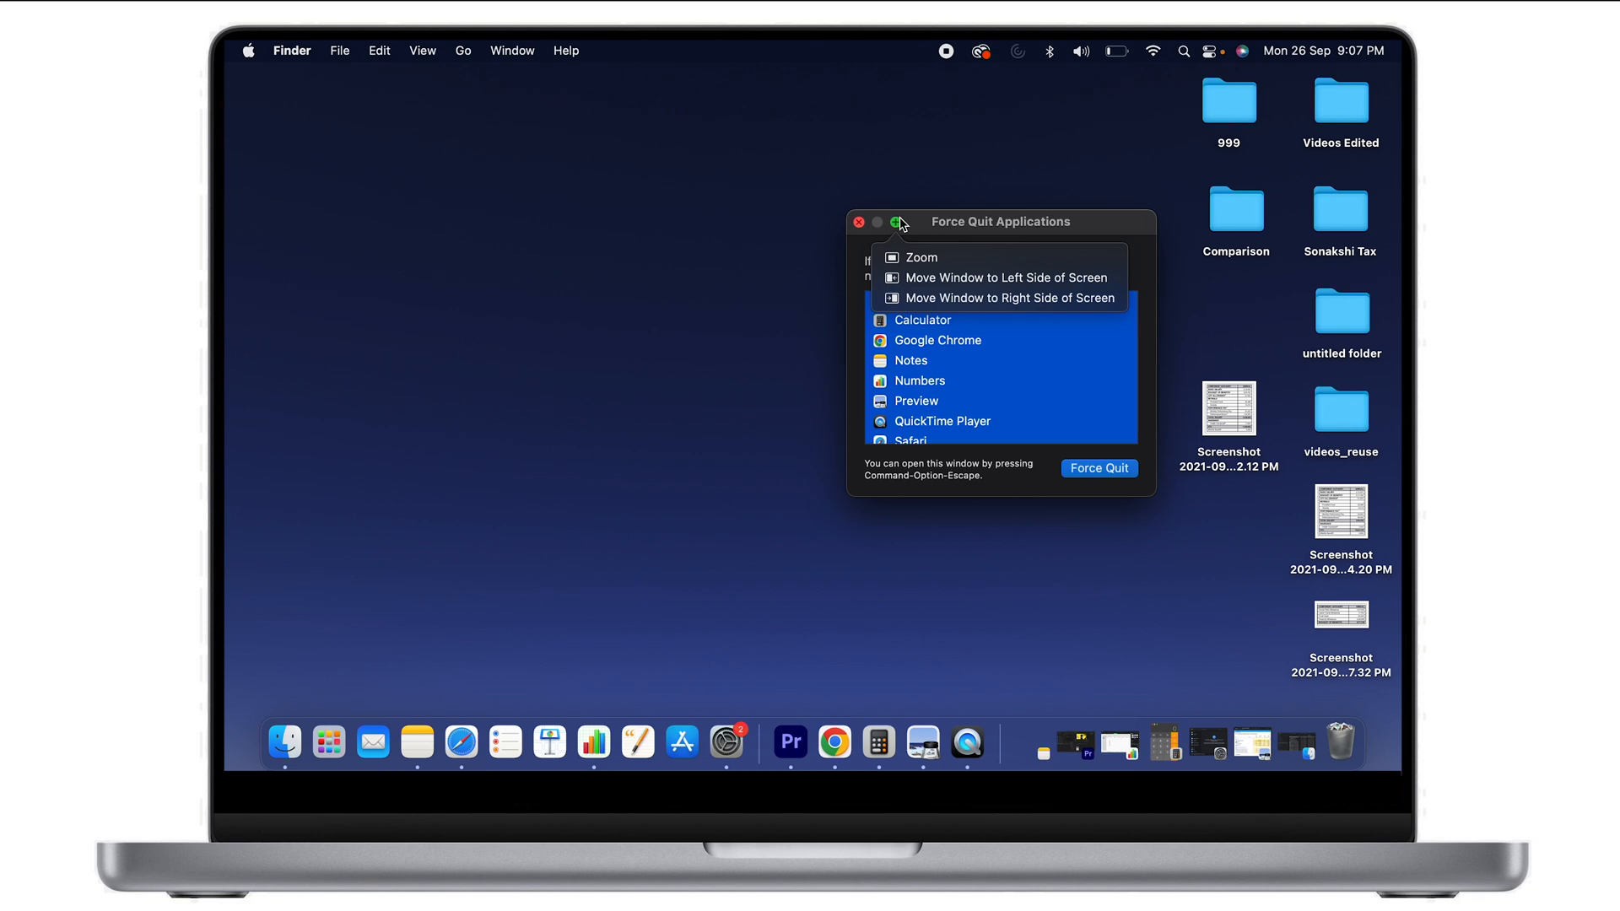
{"action": "mouse_move", "coordinate": [845, 345]}
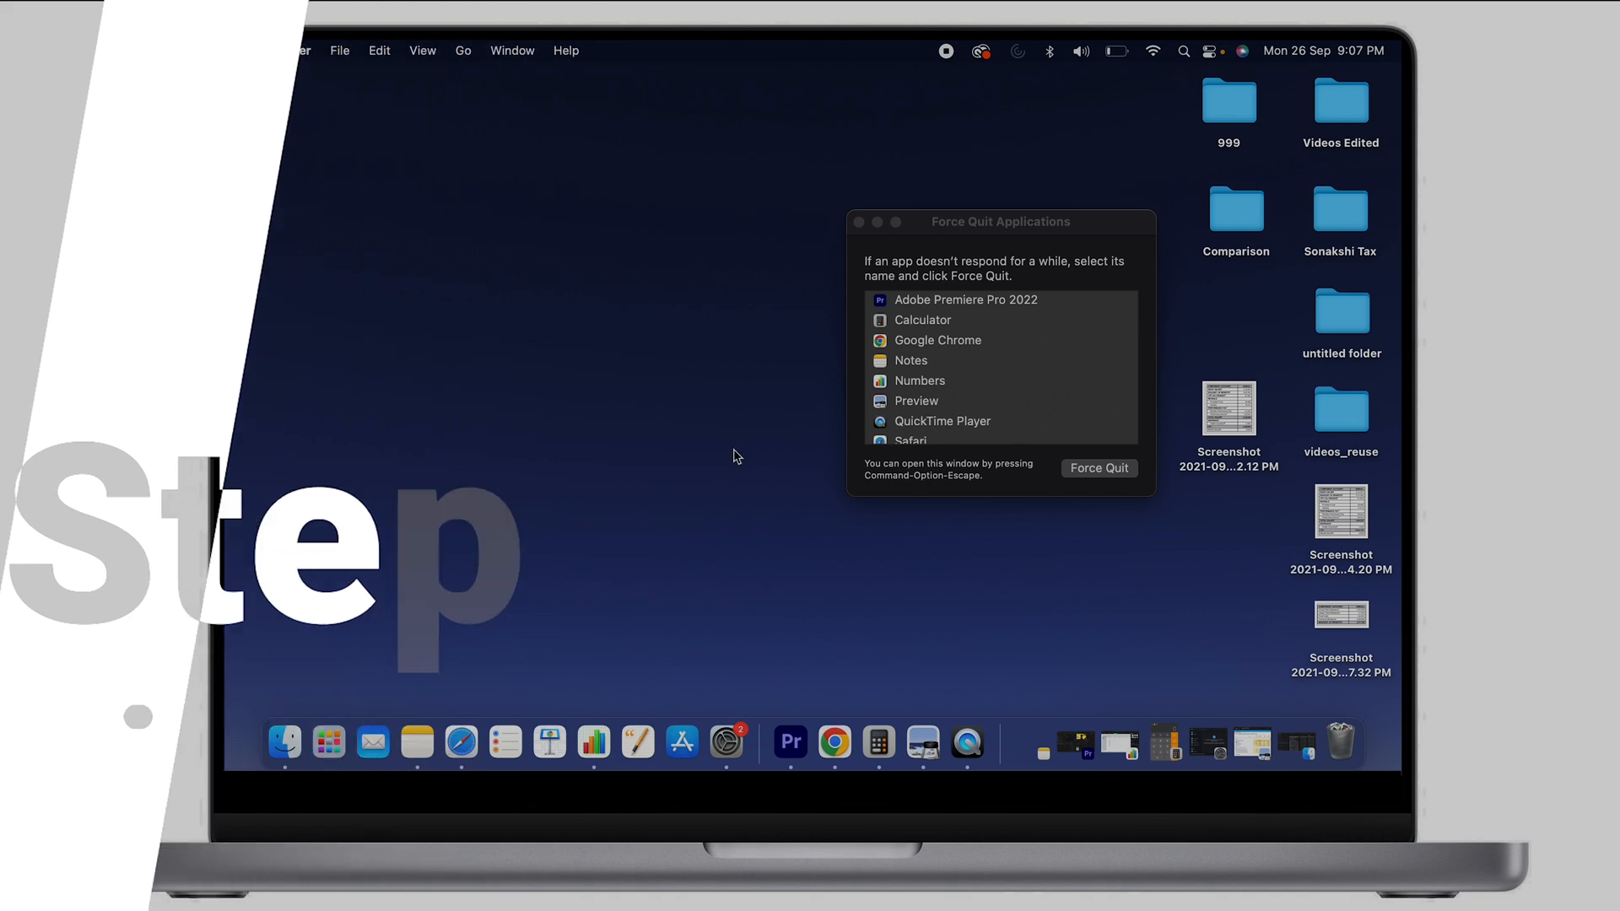
Step: Search Spotlight for 'task manager' and 'adobe Premiere Pro 2', then launch Activity Monitor
{"action": "type", "text": "task manager"}
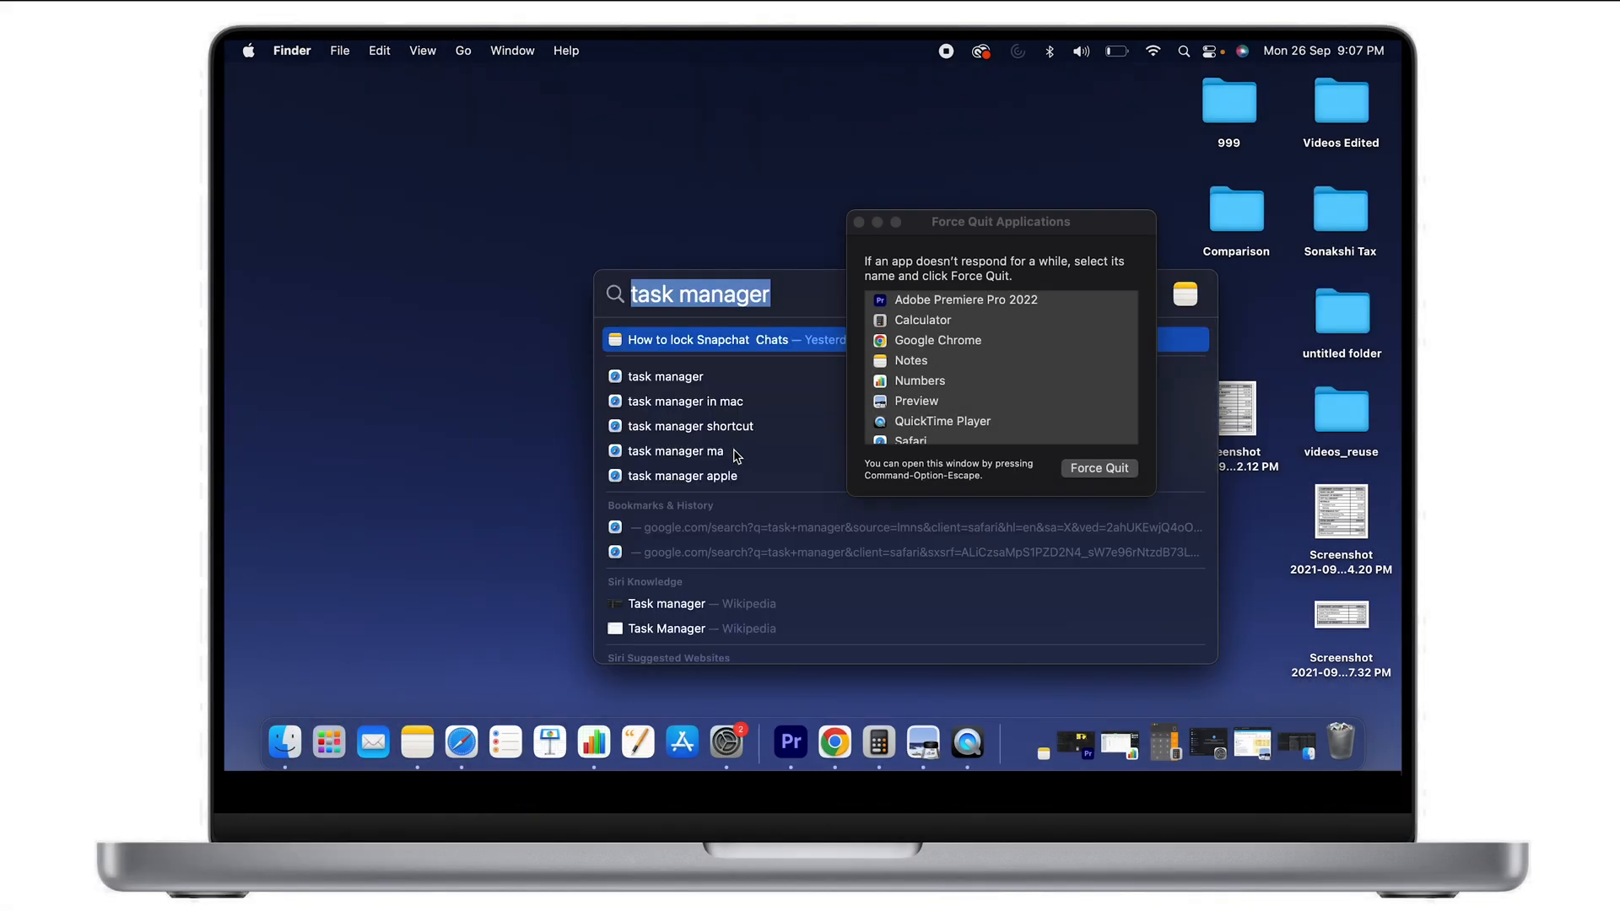
{"action": "type", "text": "adobe Premiere Pro 2"}
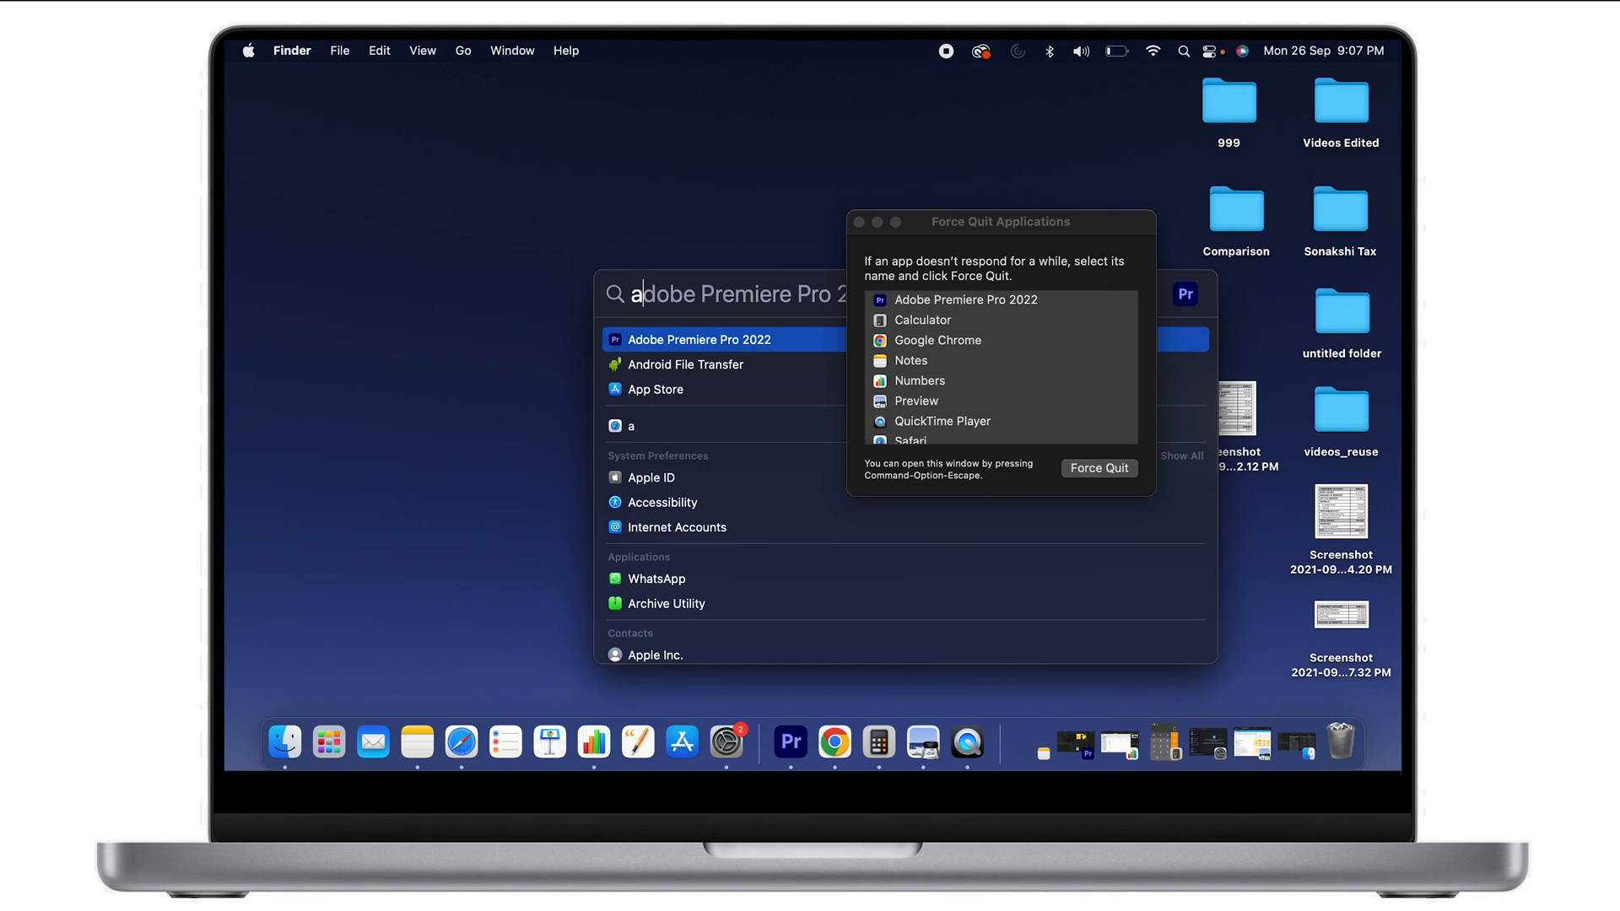
{"action": "type", "text": "activity Monitor"}
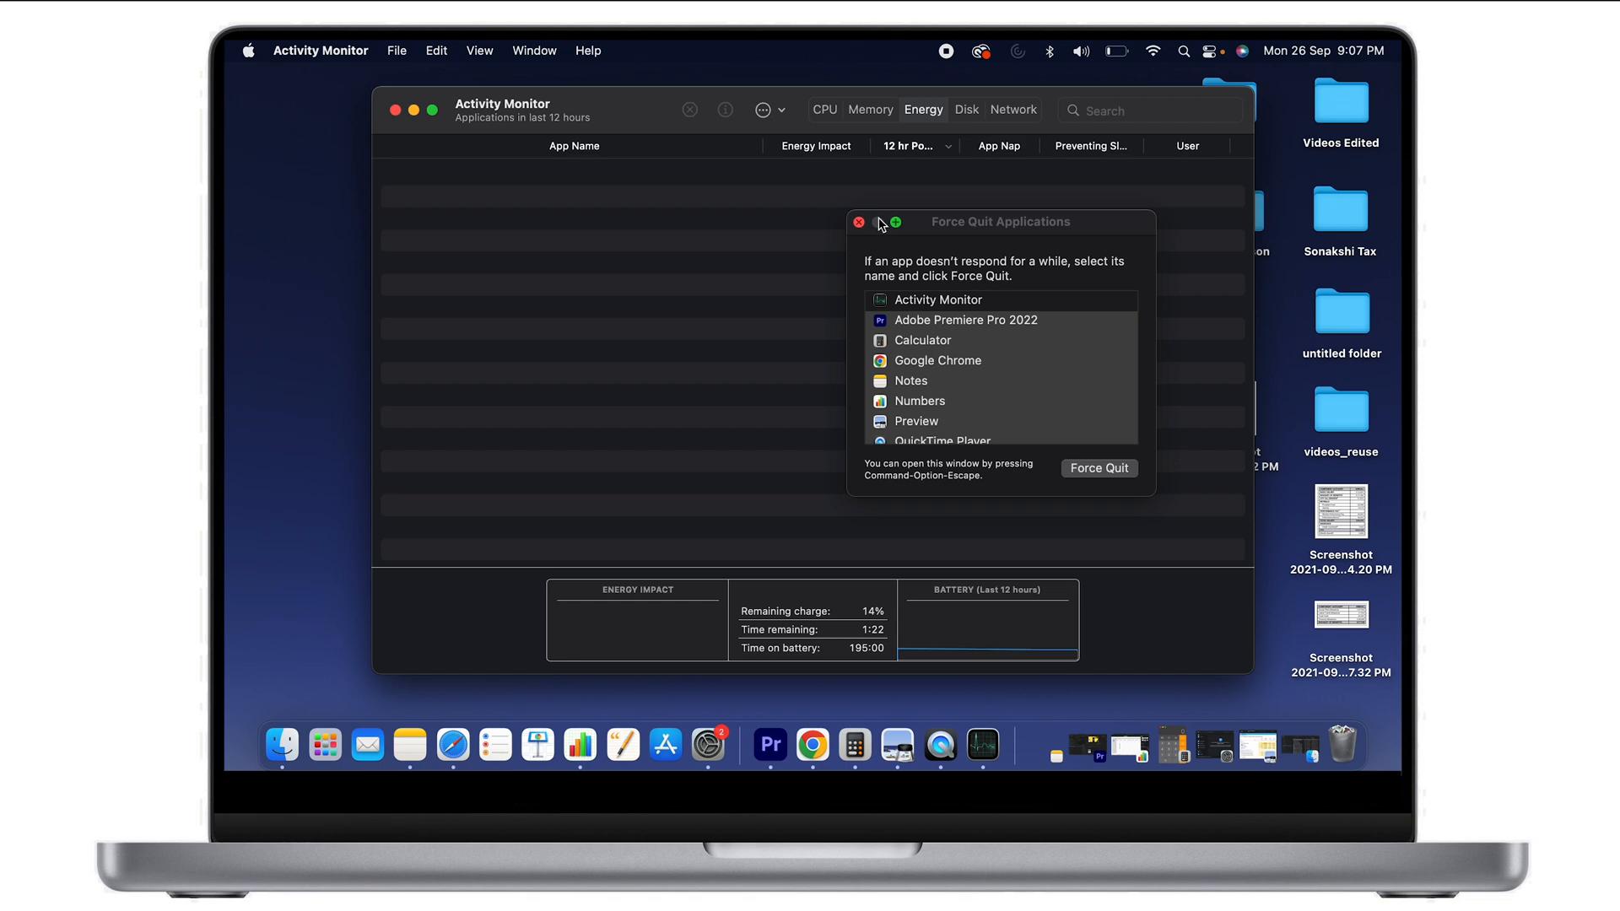
Step: Minimize Force Quit, select Adobe Premiere Pro 2022 in the Energy list, and scroll it
{"action": "left_click", "coordinate": [857, 222]}
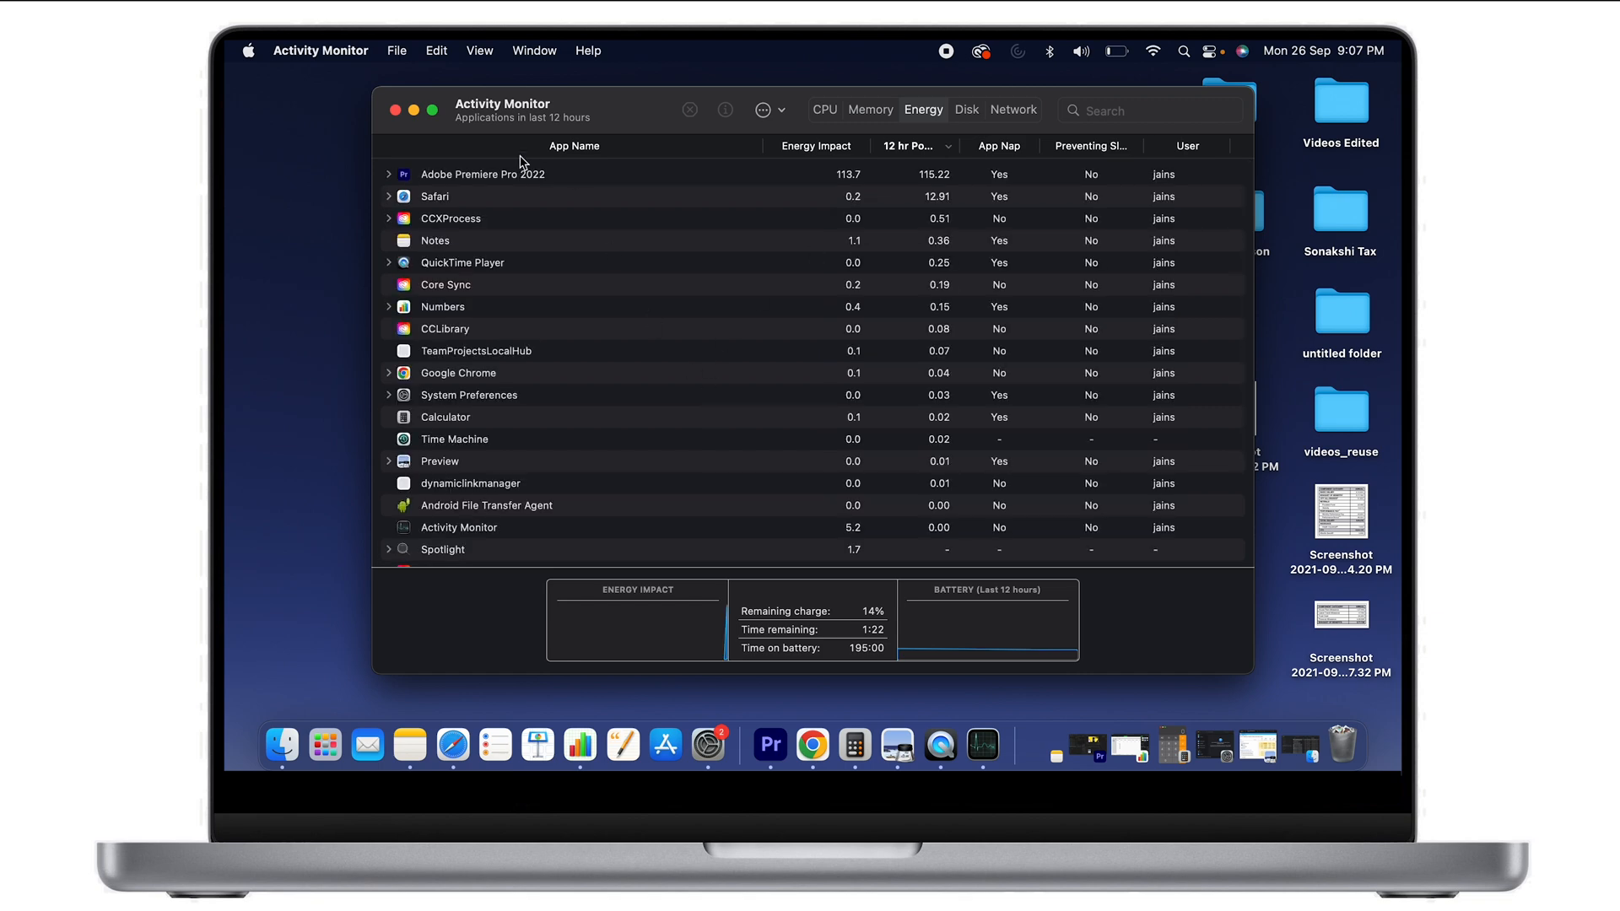
{"action": "left_click", "coordinate": [482, 174]}
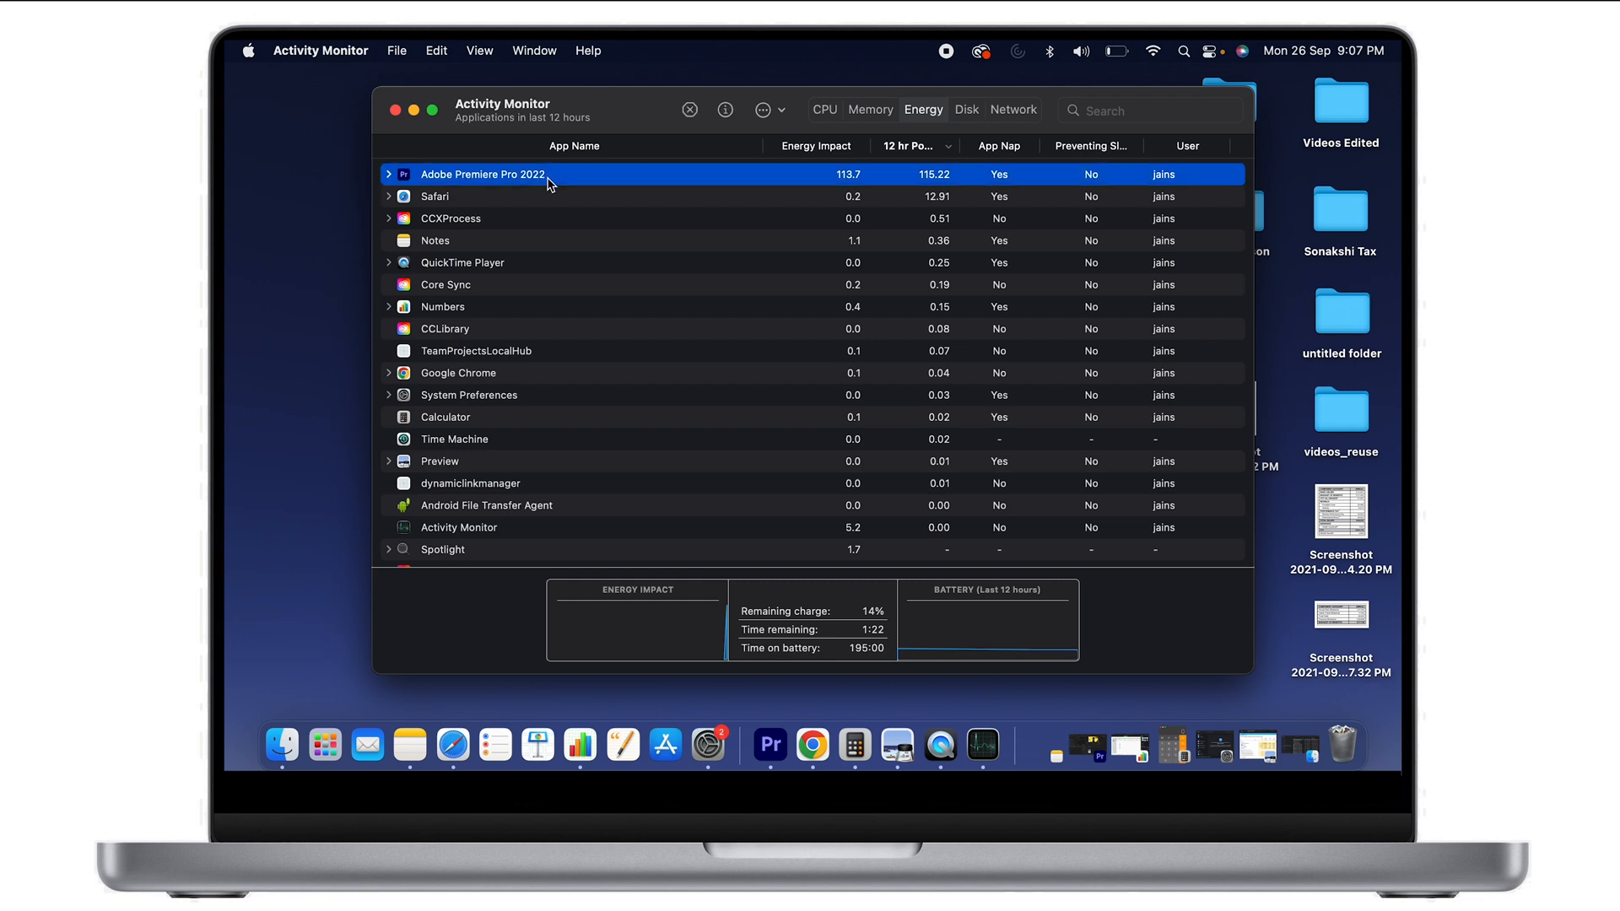
{"action": "mouse_move", "coordinate": [827, 186]}
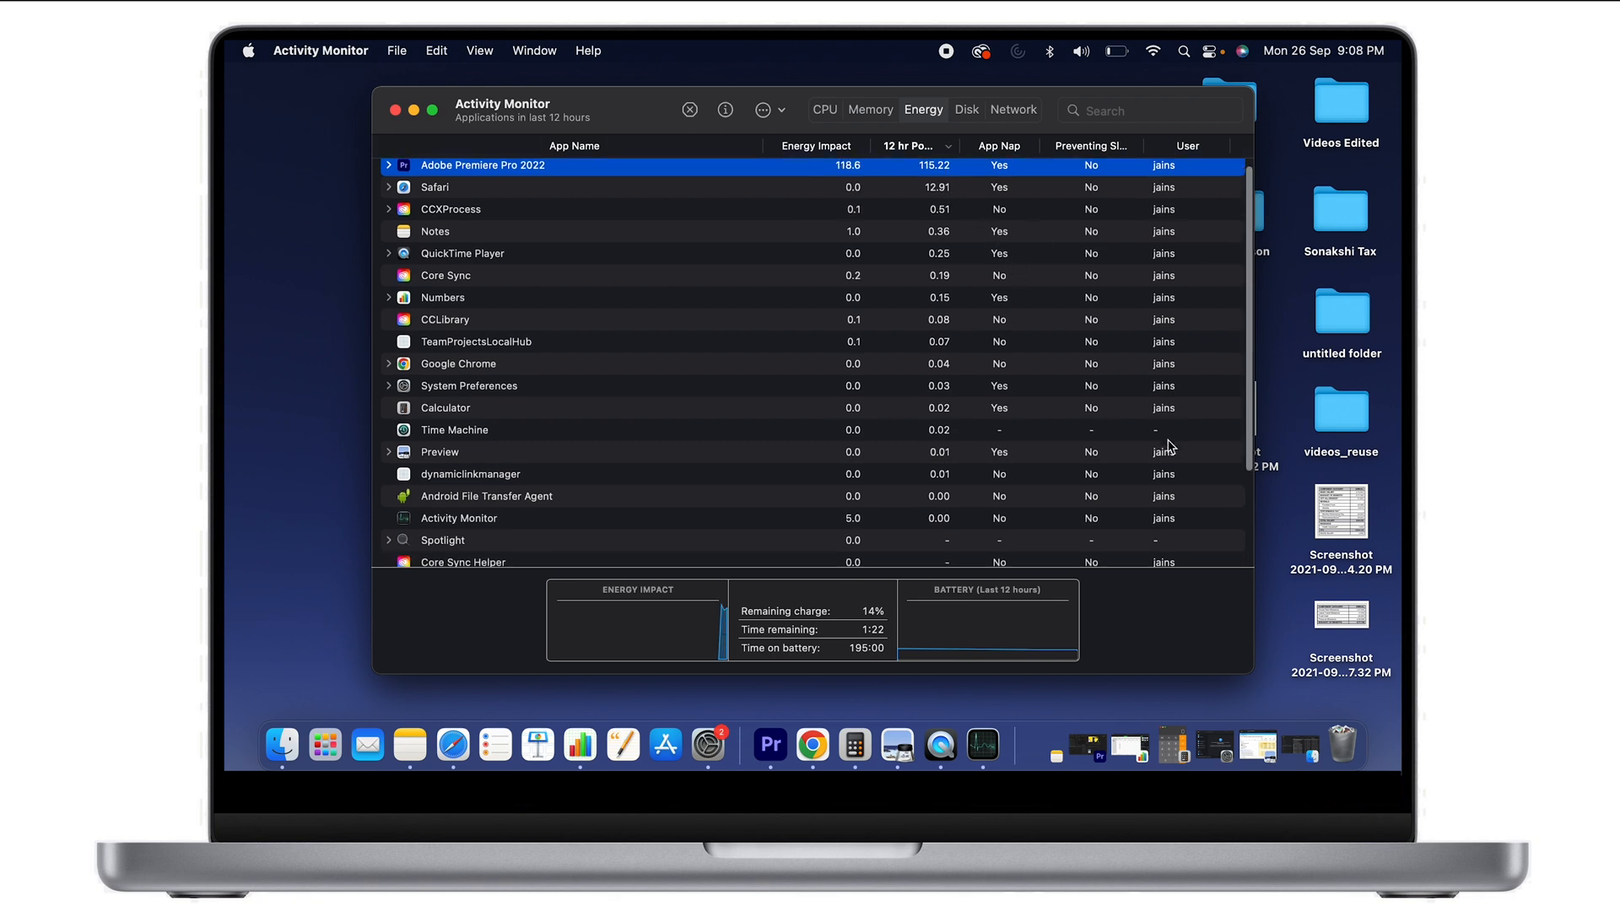
{"action": "scroll", "scroll_direction": "down", "scroll_amount": 3}
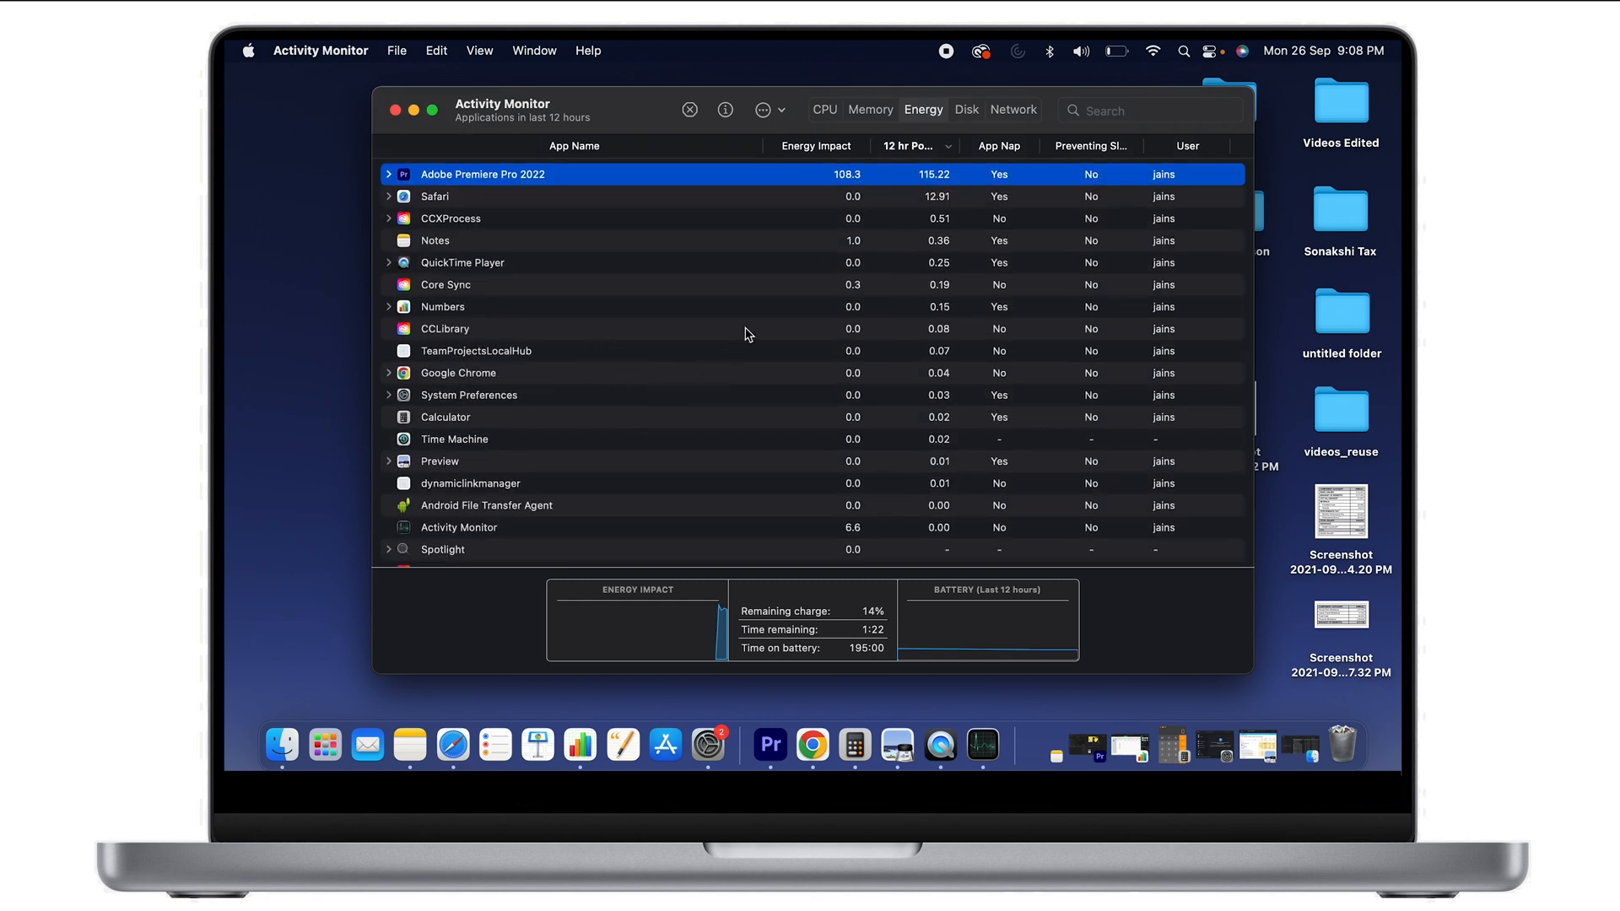
Step: Review the Memory tab, then scroll through processes on the CPU tab
{"action": "left_click", "coordinate": [870, 110]}
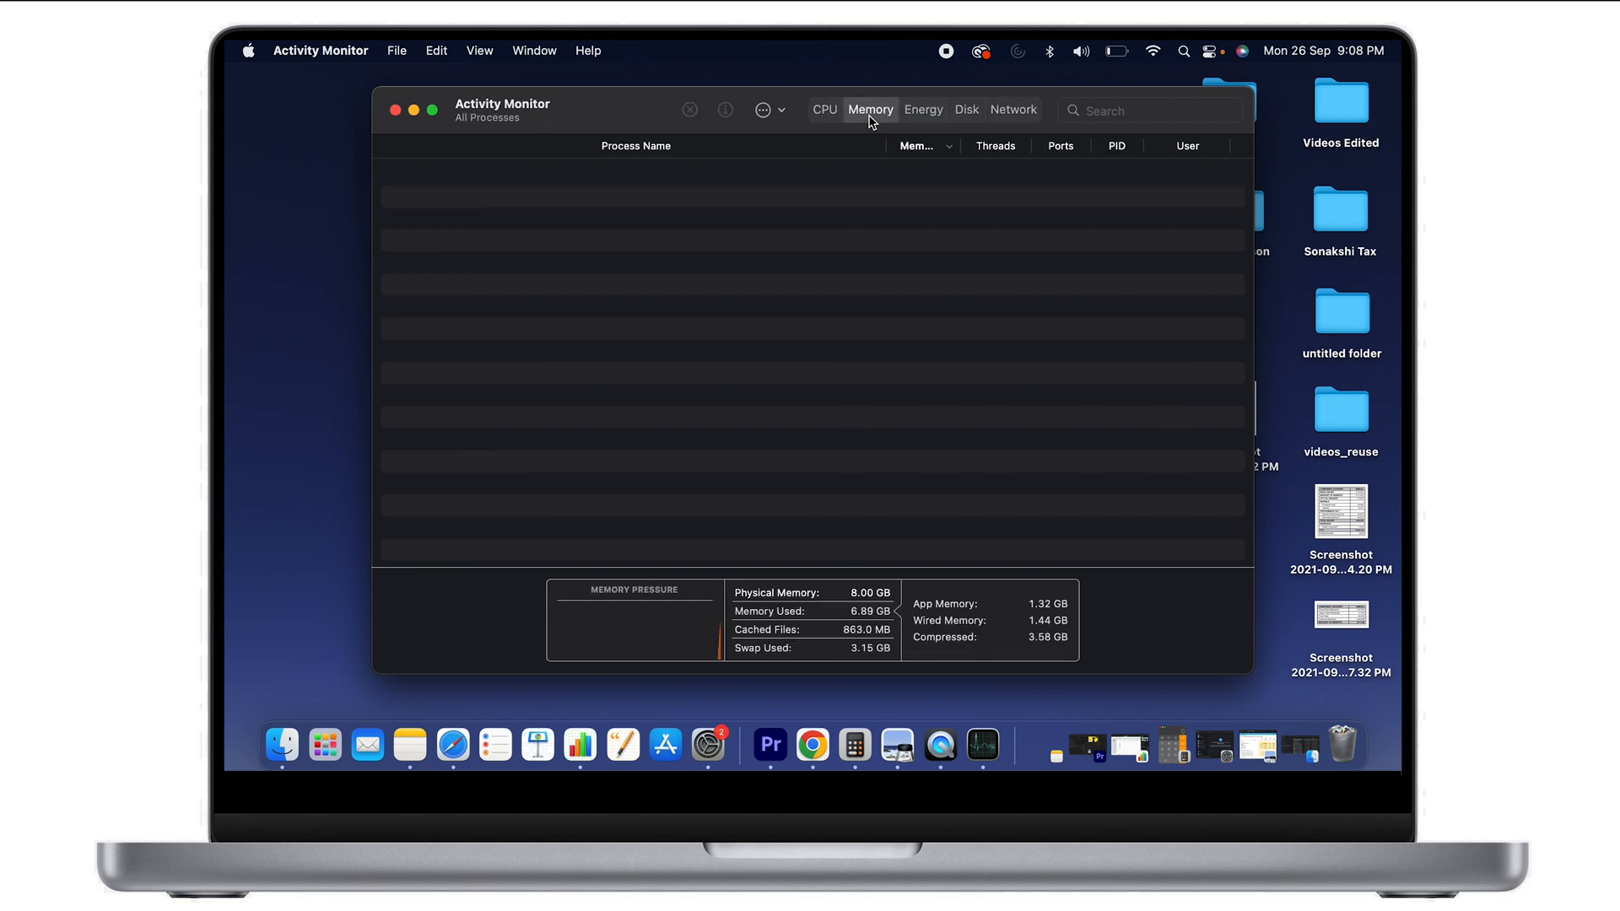
{"action": "mouse_move", "coordinate": [837, 125]}
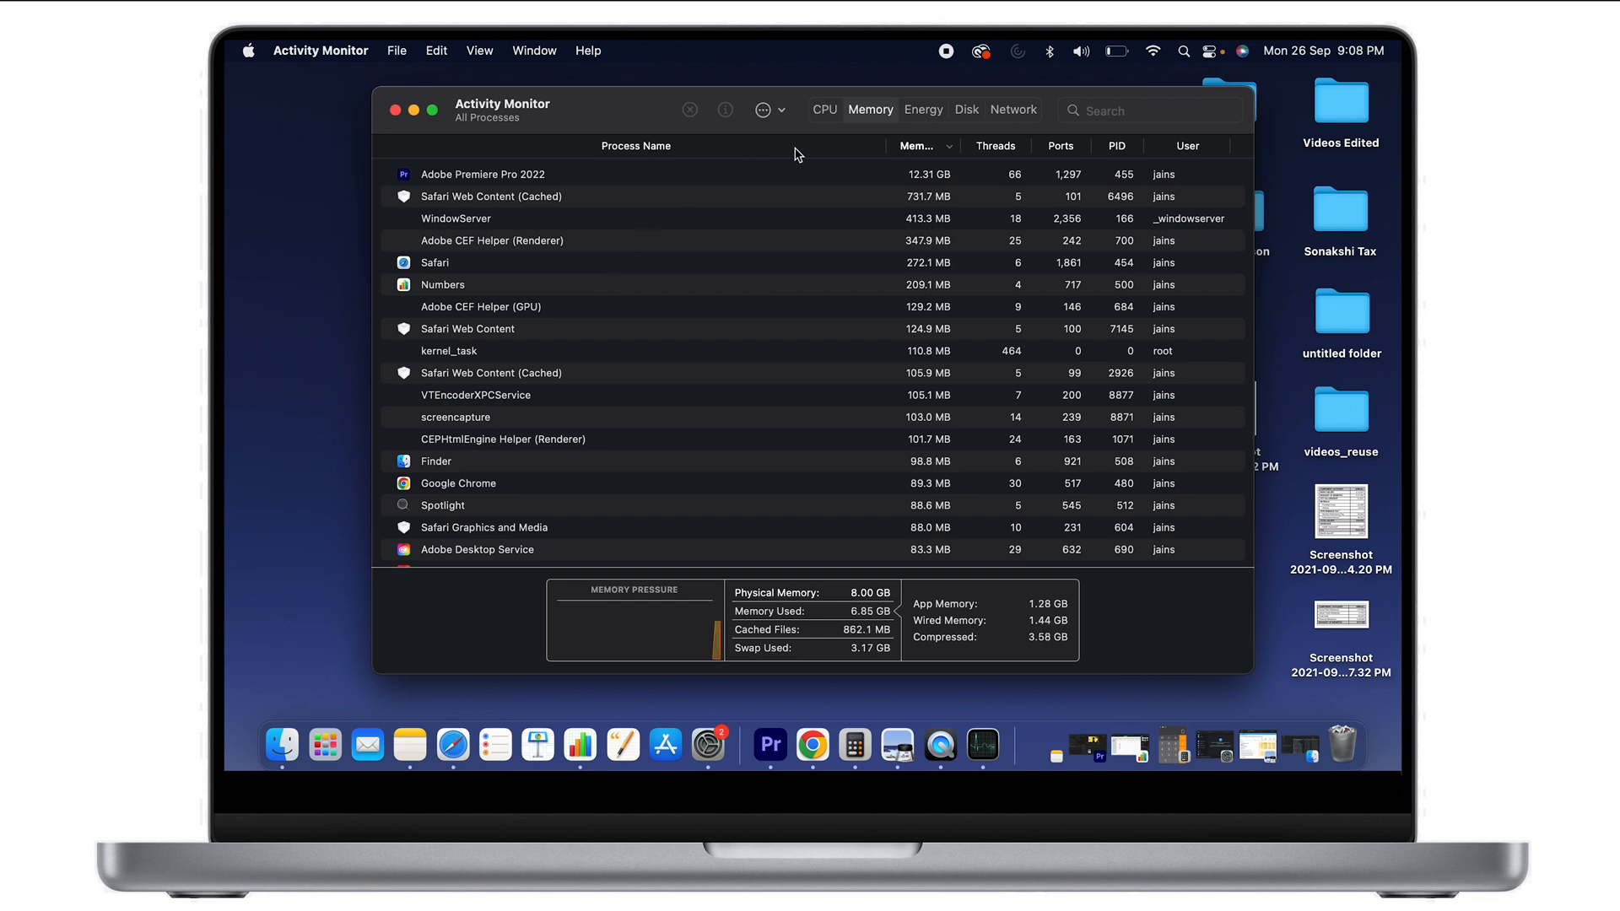
{"action": "left_click", "coordinate": [824, 109]}
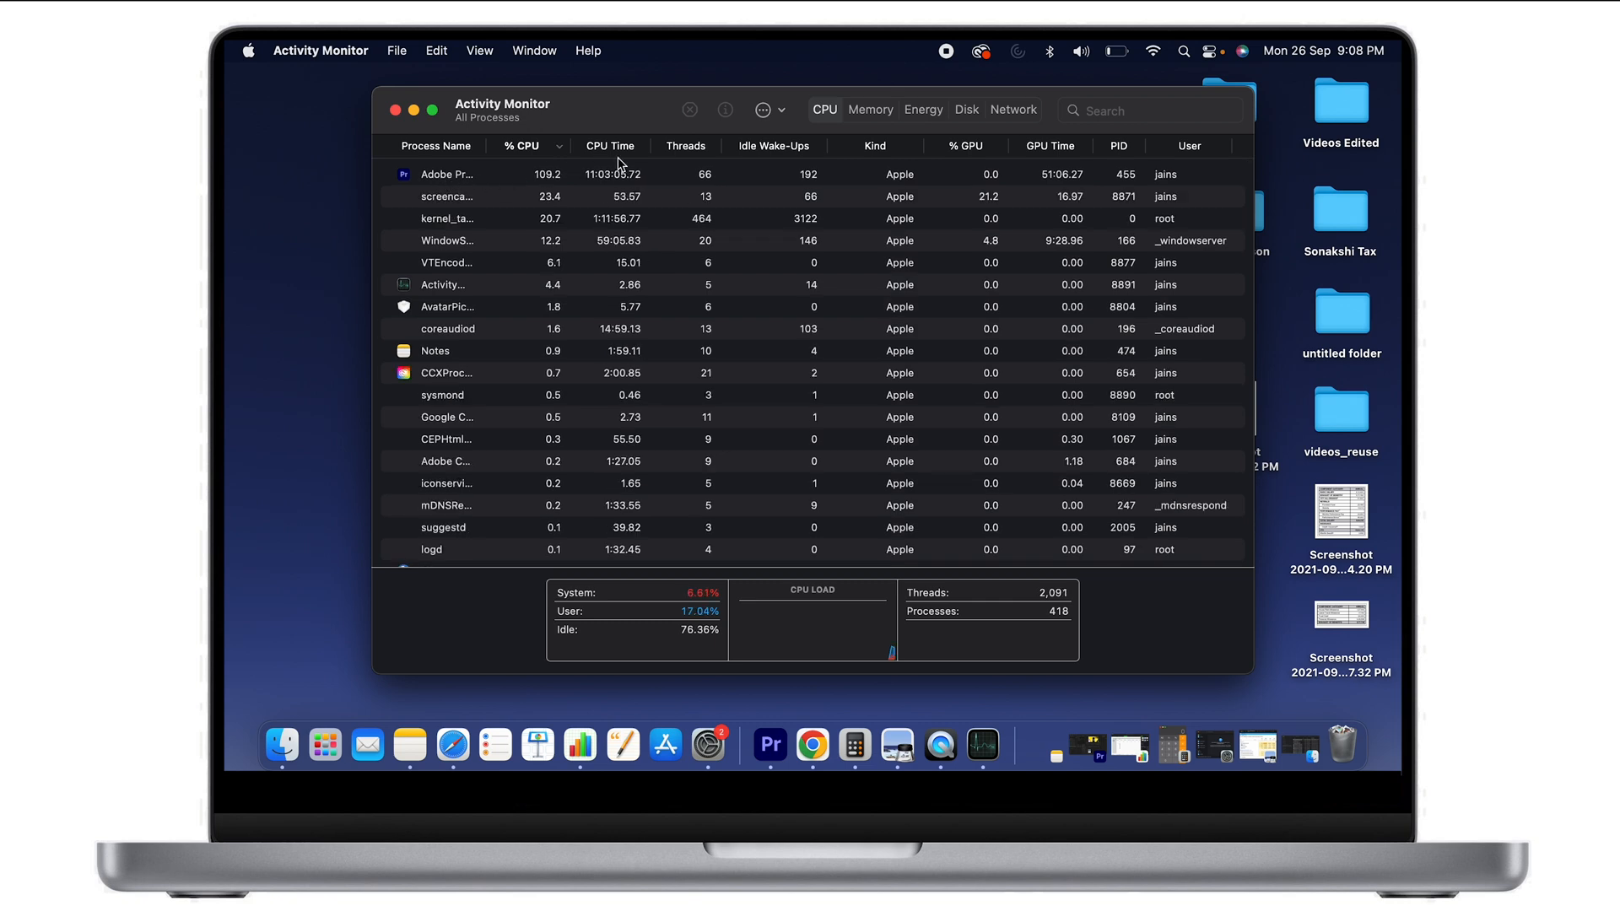
{"action": "mouse_move", "coordinate": [557, 186]}
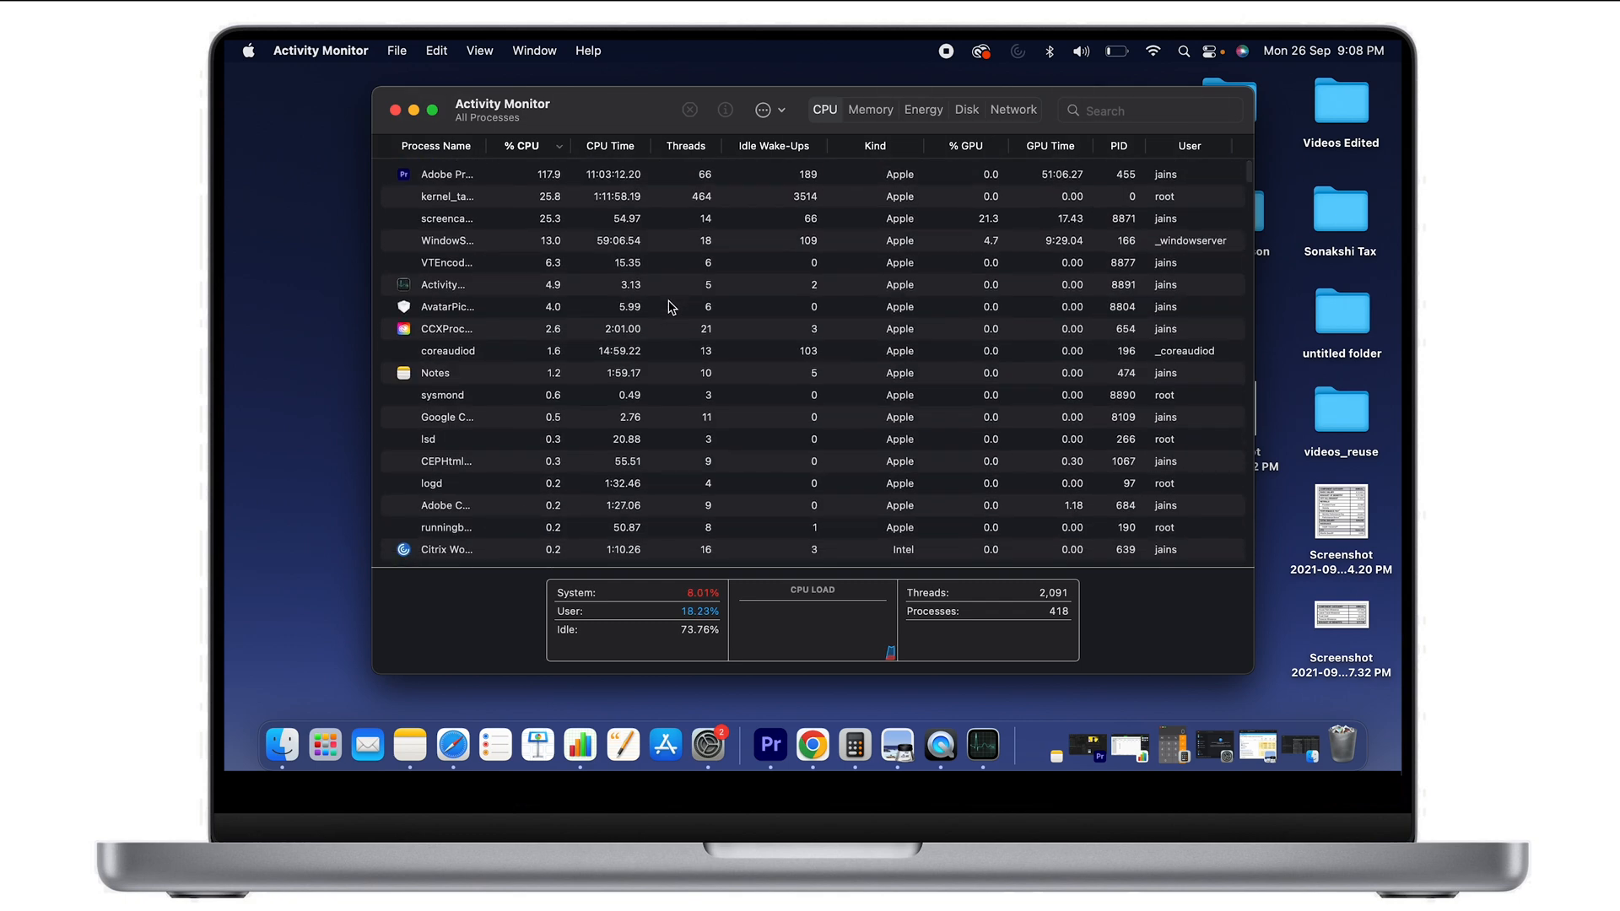
{"action": "mouse_move", "coordinate": [875, 396]}
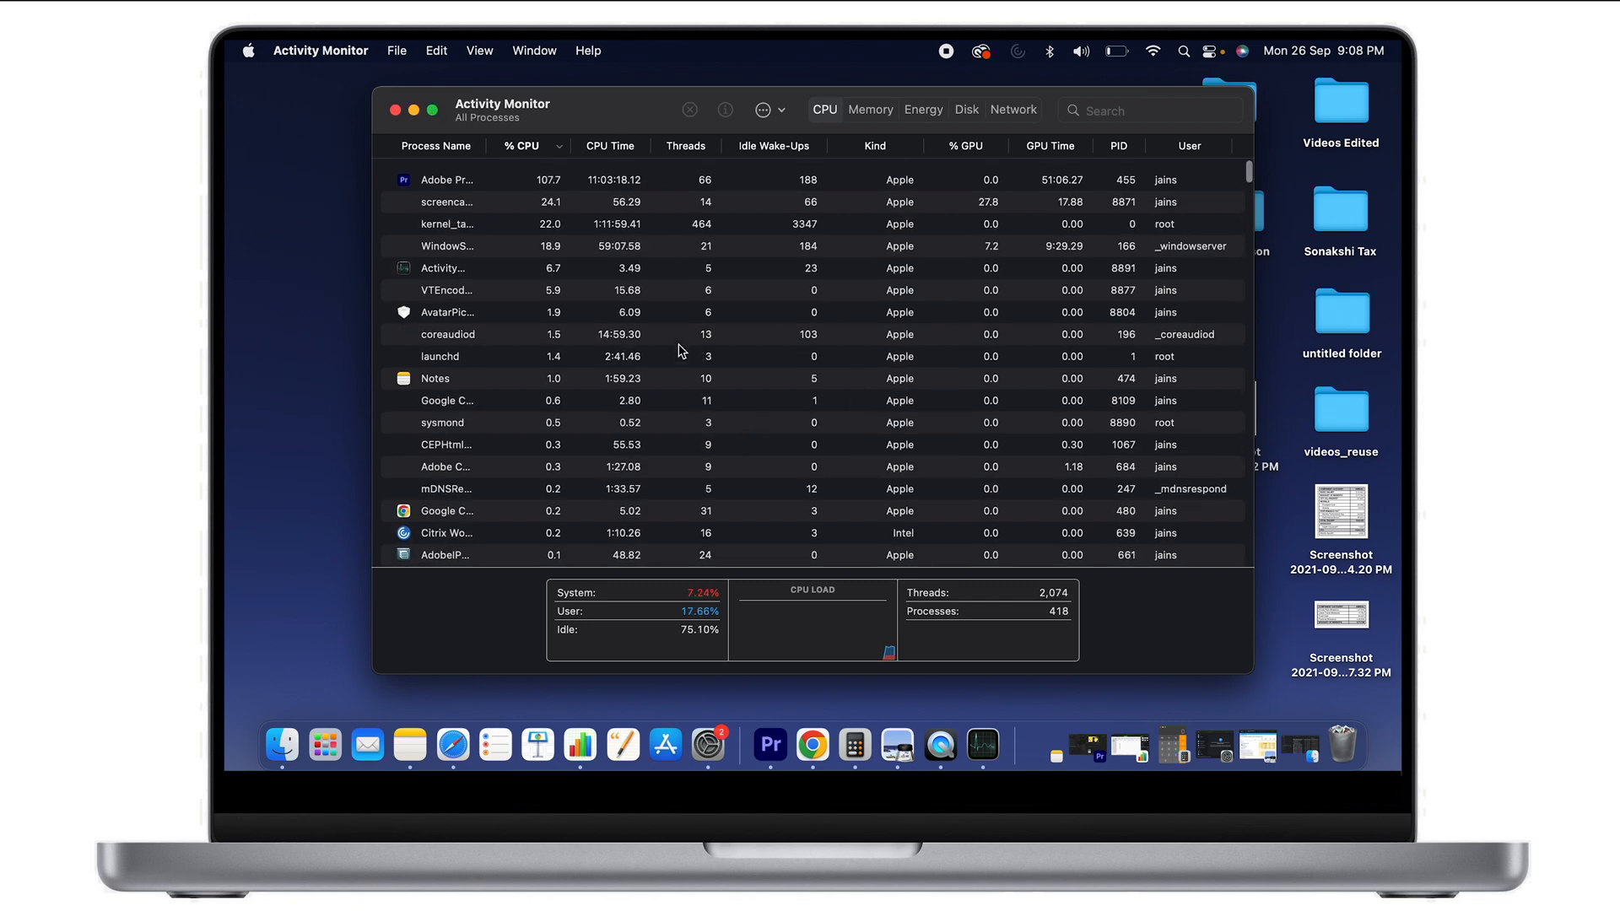
{"action": "scroll", "scroll_direction": "down", "scroll_amount": 3}
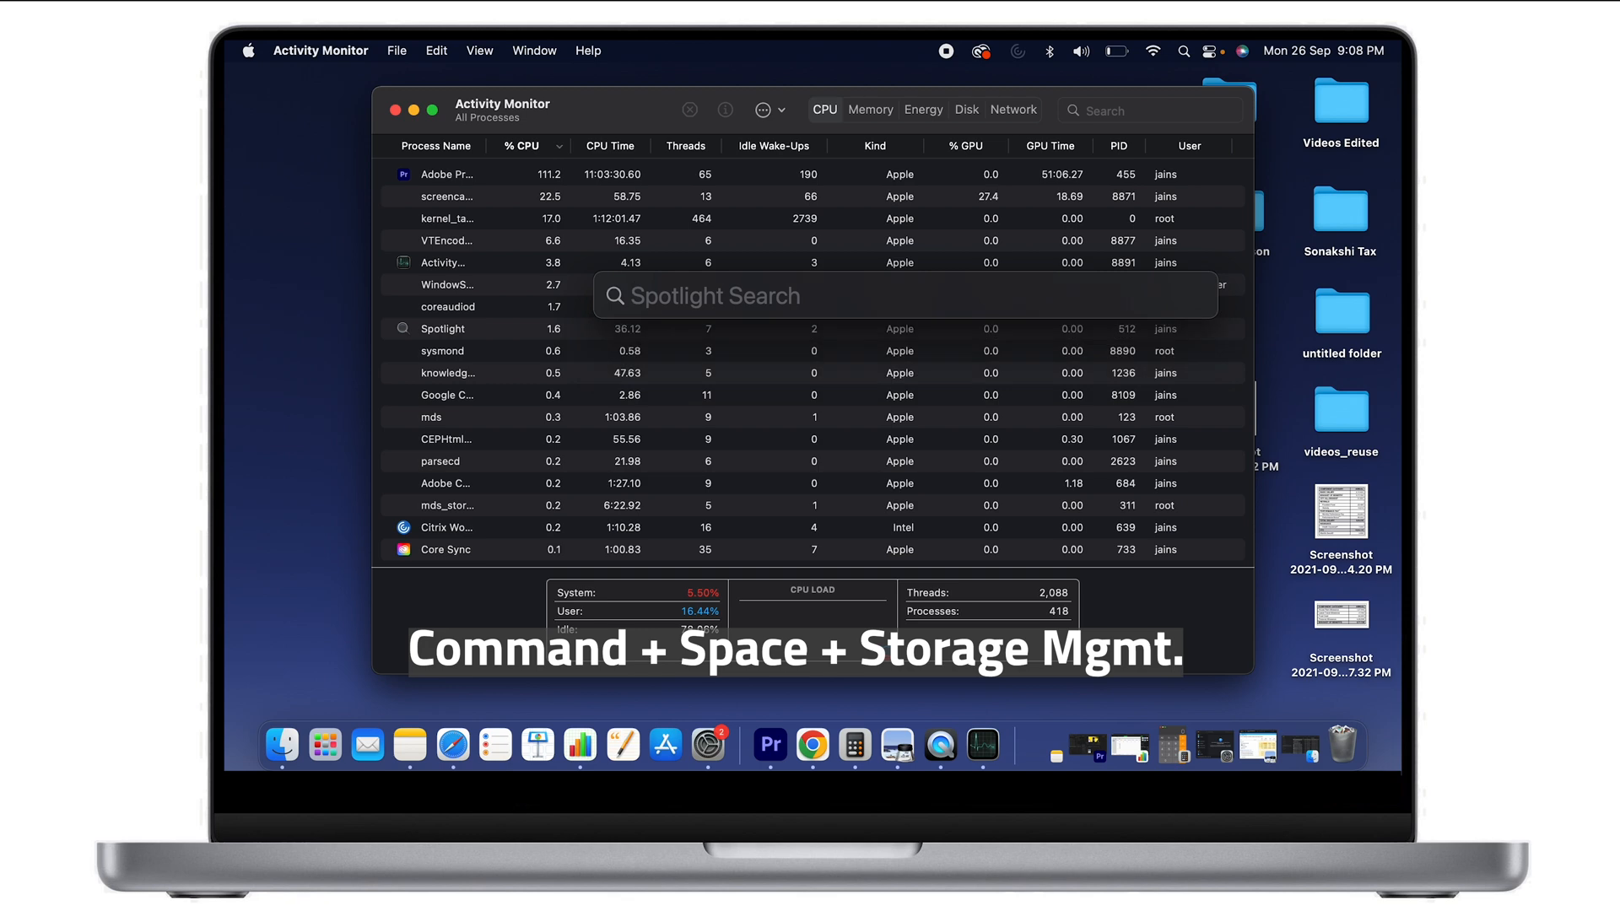
Step: Search Spotlight for 'storage Management' to show Macintosh HD's 80.54 GB available
{"action": "type", "text": "storage Management"}
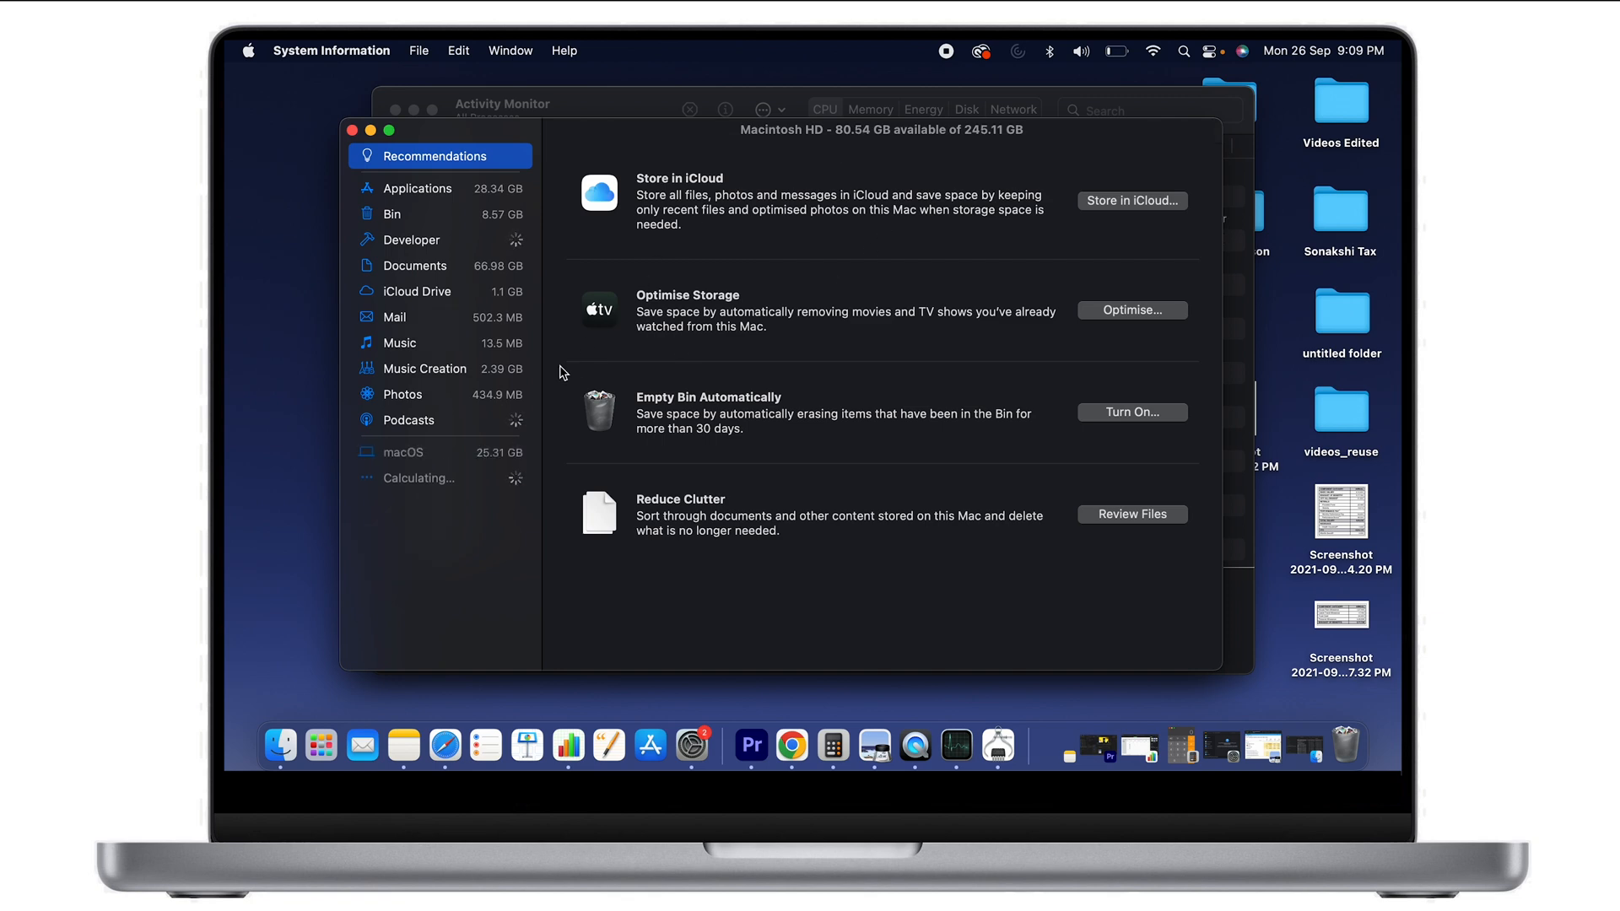
{"action": "mouse_move", "coordinate": [496, 45]}
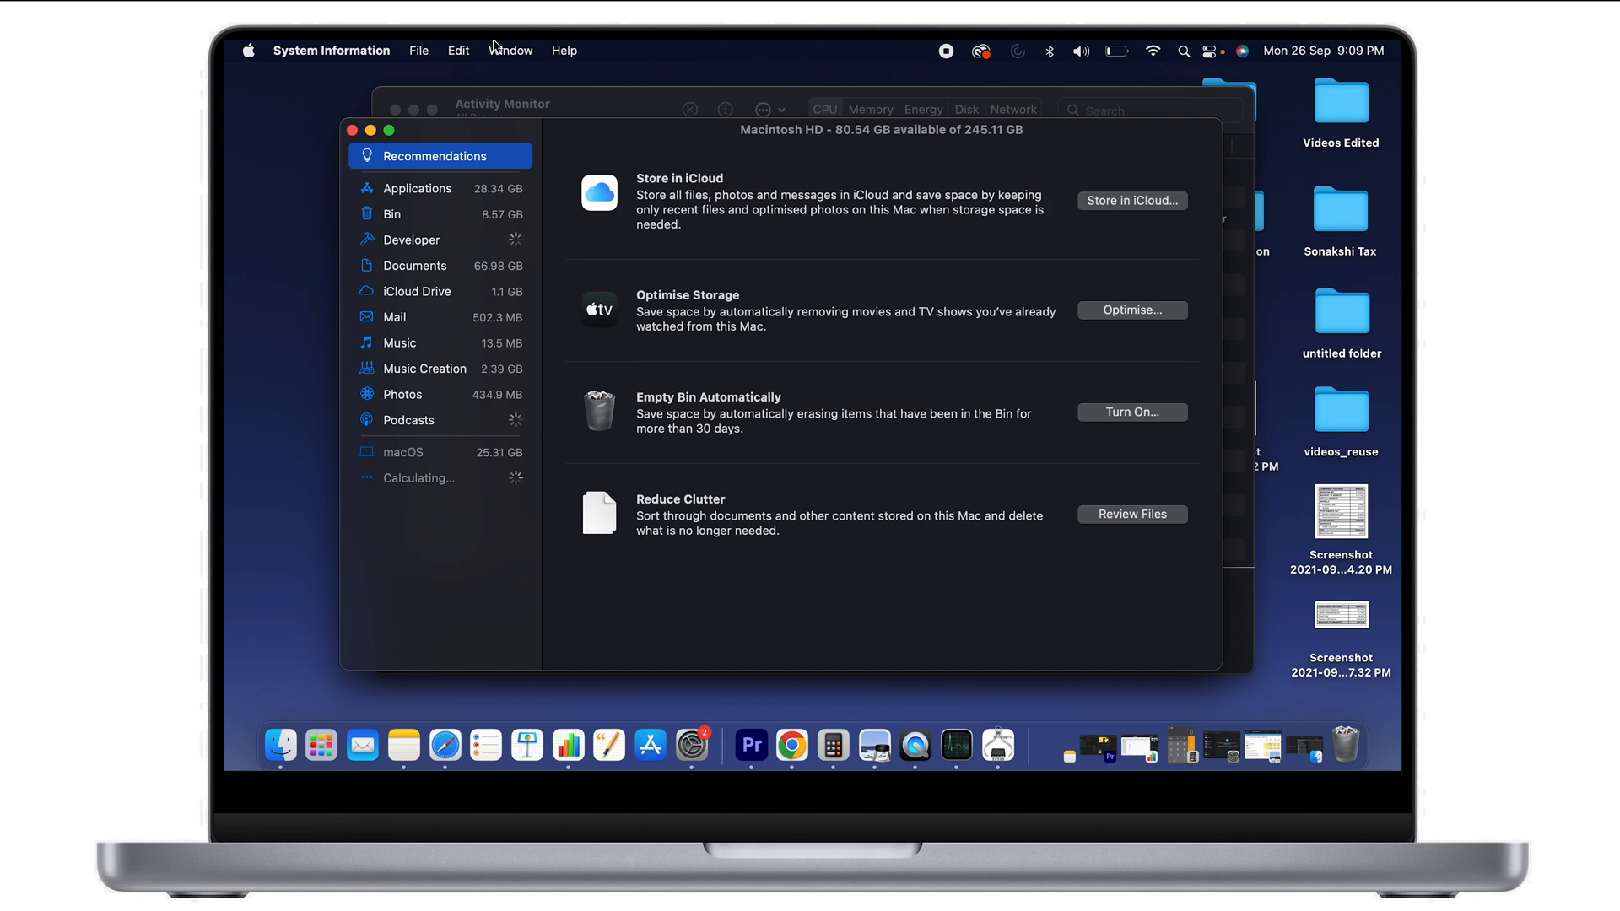
{"action": "mouse_move", "coordinate": [588, 138]}
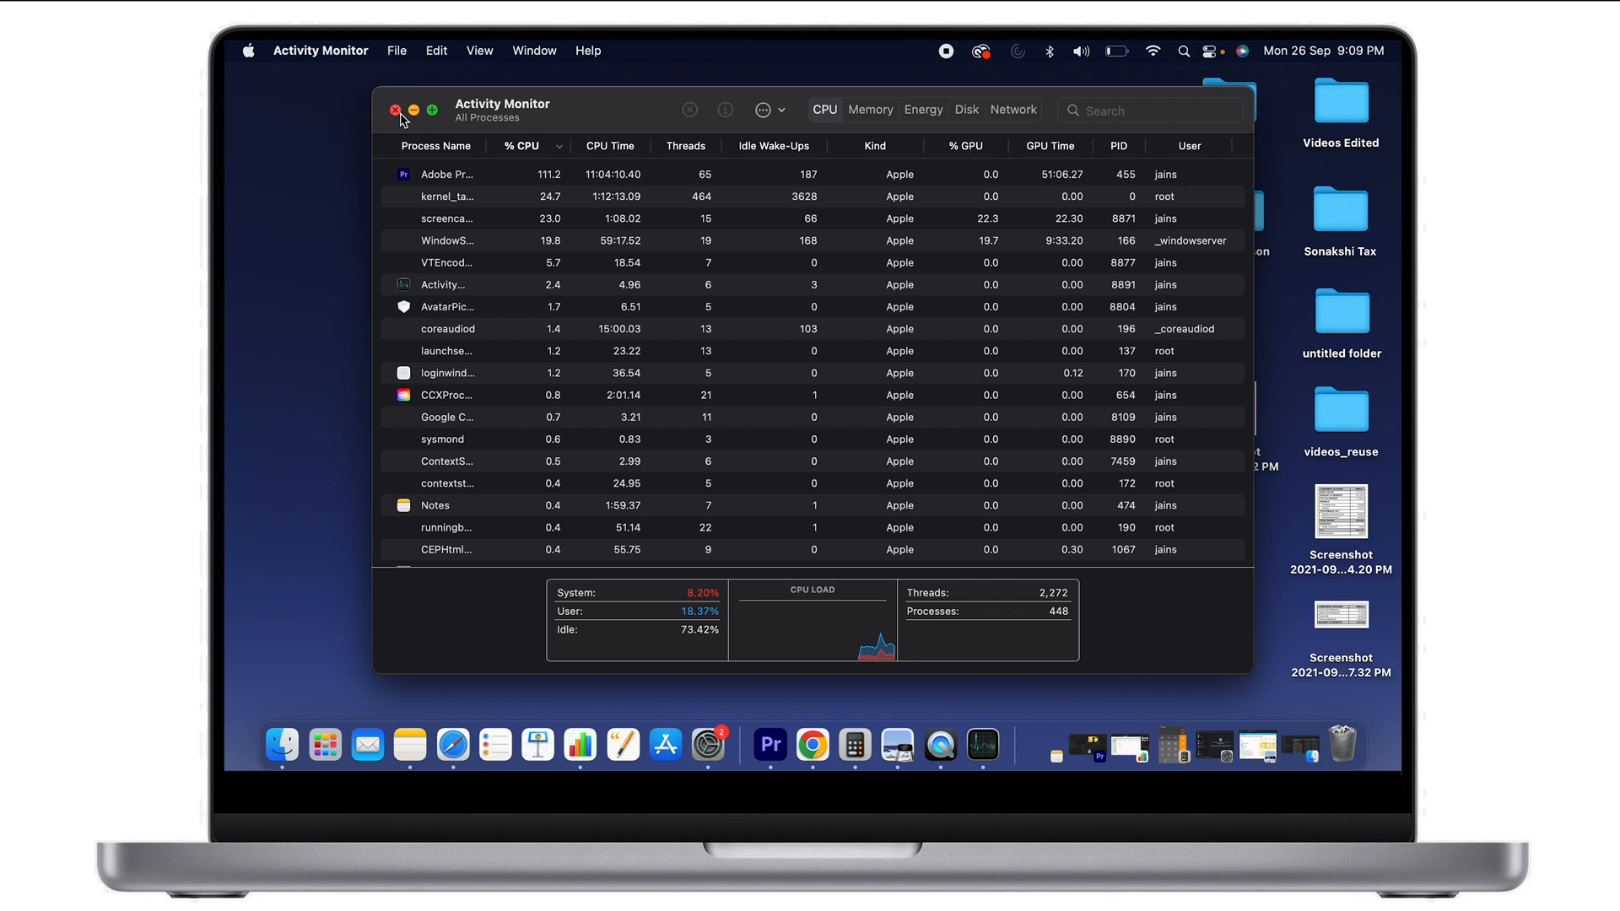
Step: Close the Activity Monitor window with its red close button
{"action": "left_click", "coordinate": [397, 109]}
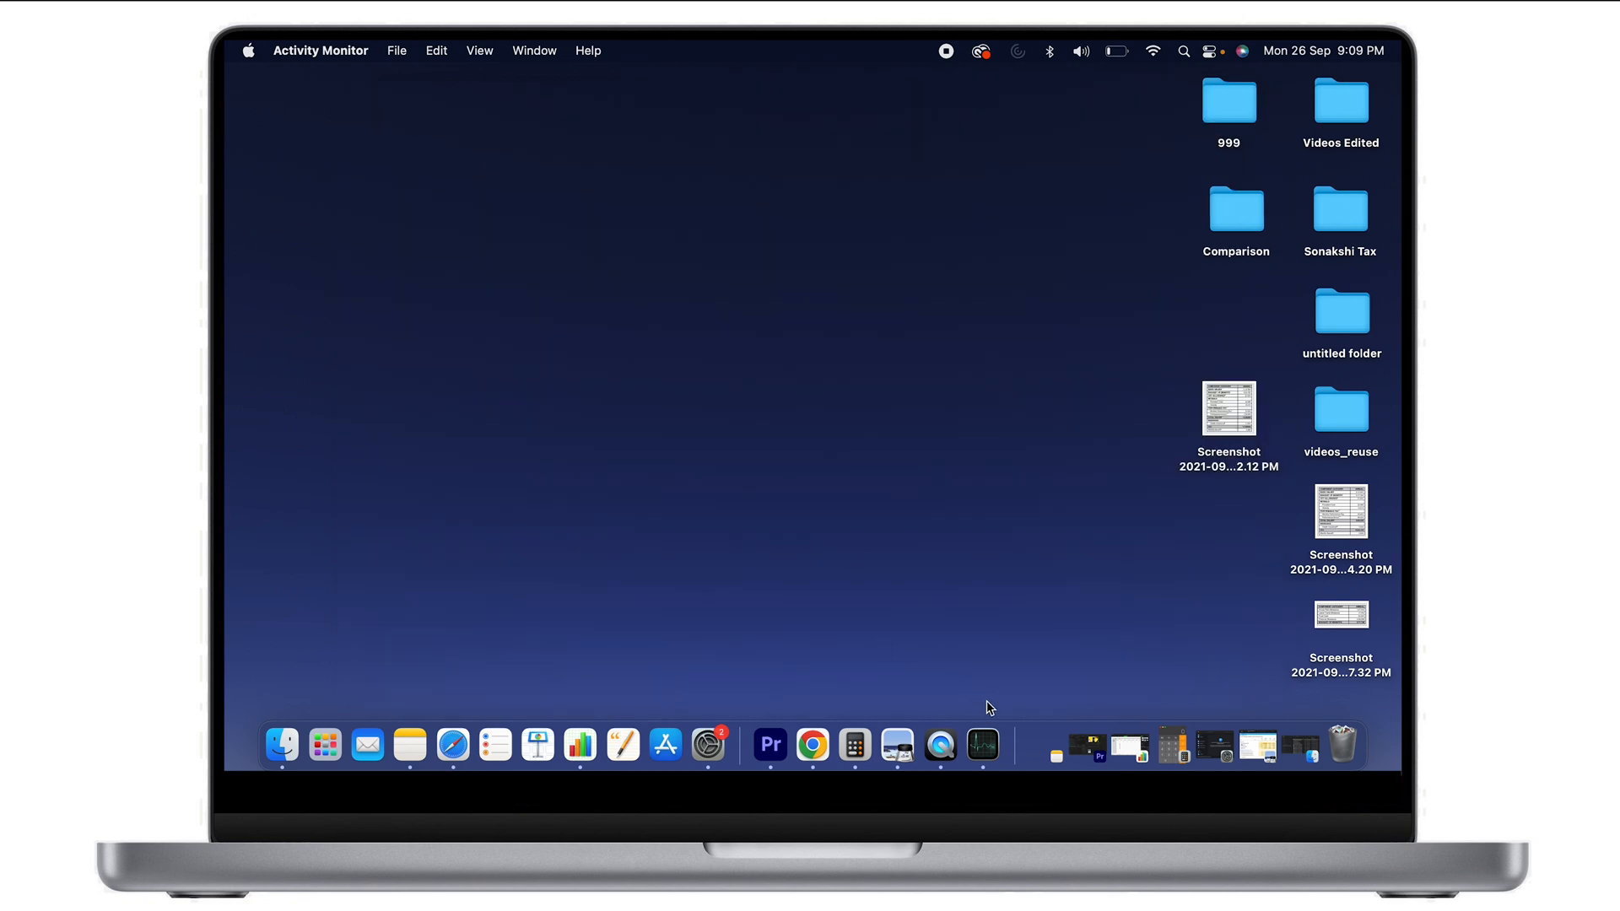